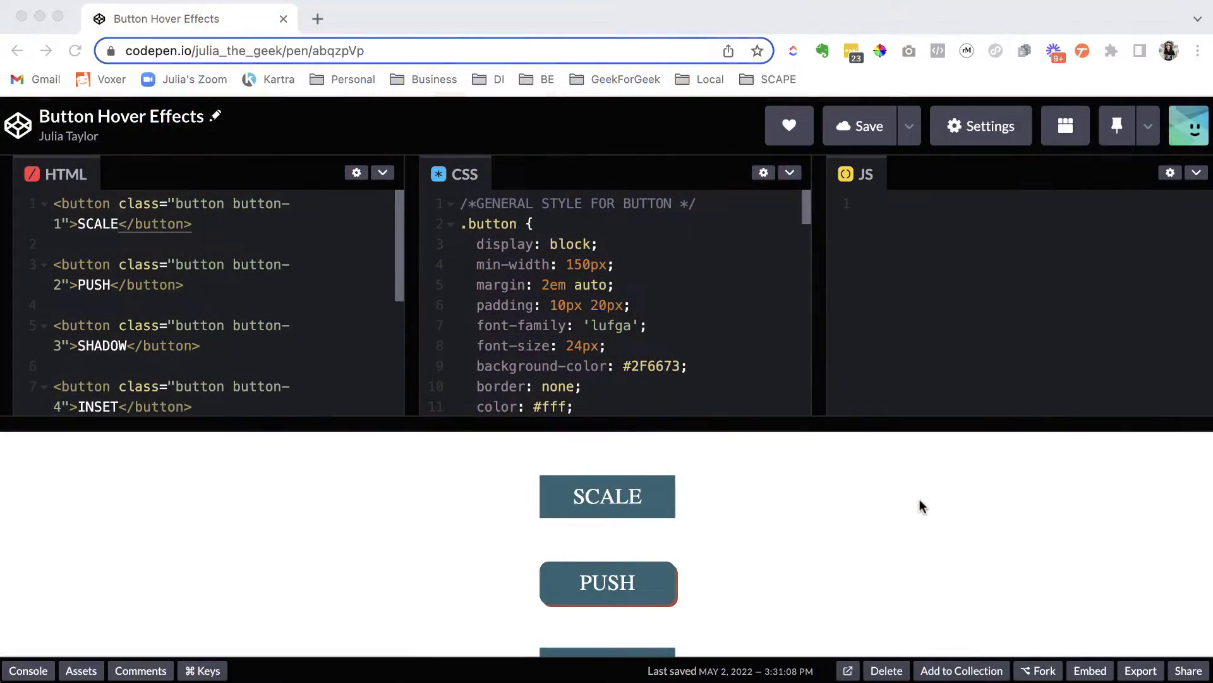
pyautogui.moveTo(887, 555)
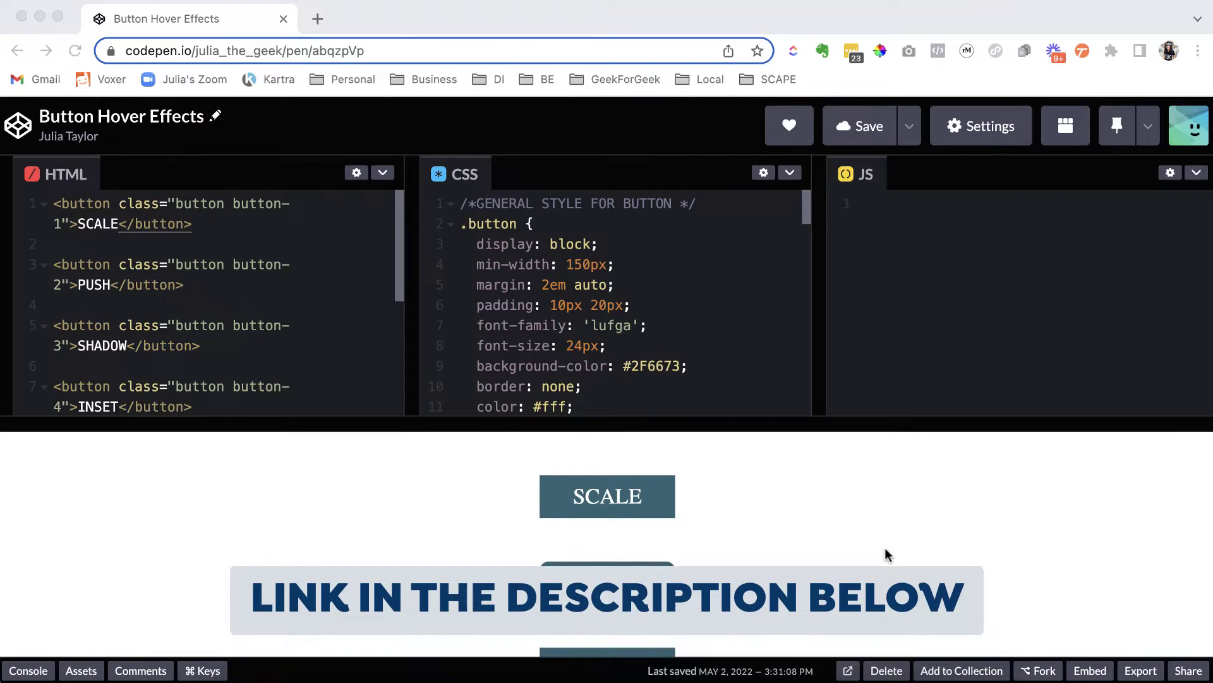
pyautogui.moveTo(870, 557)
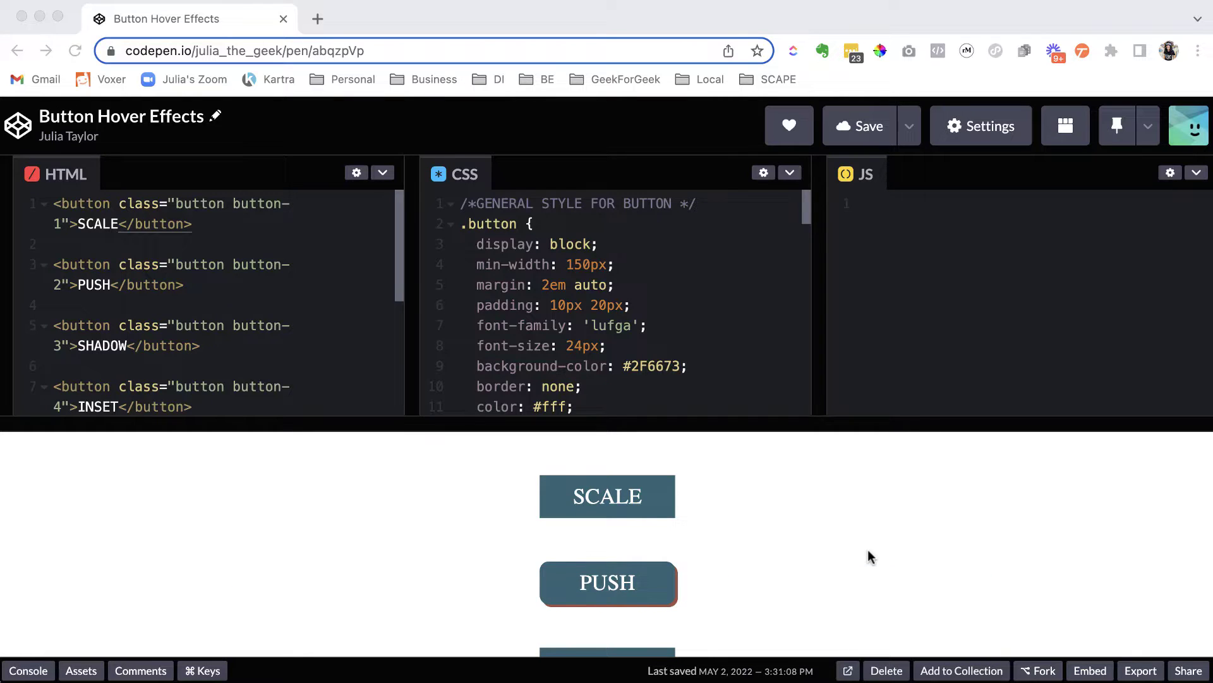
pyautogui.moveTo(371, 553)
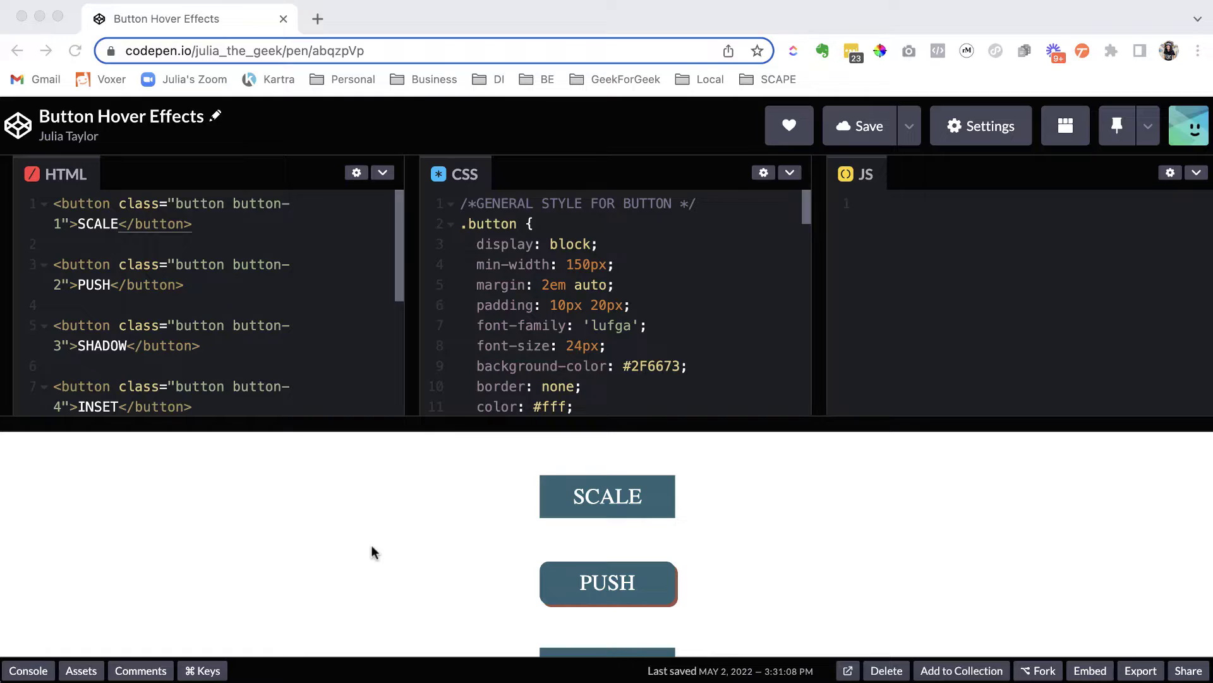
pyautogui.moveTo(454, 577)
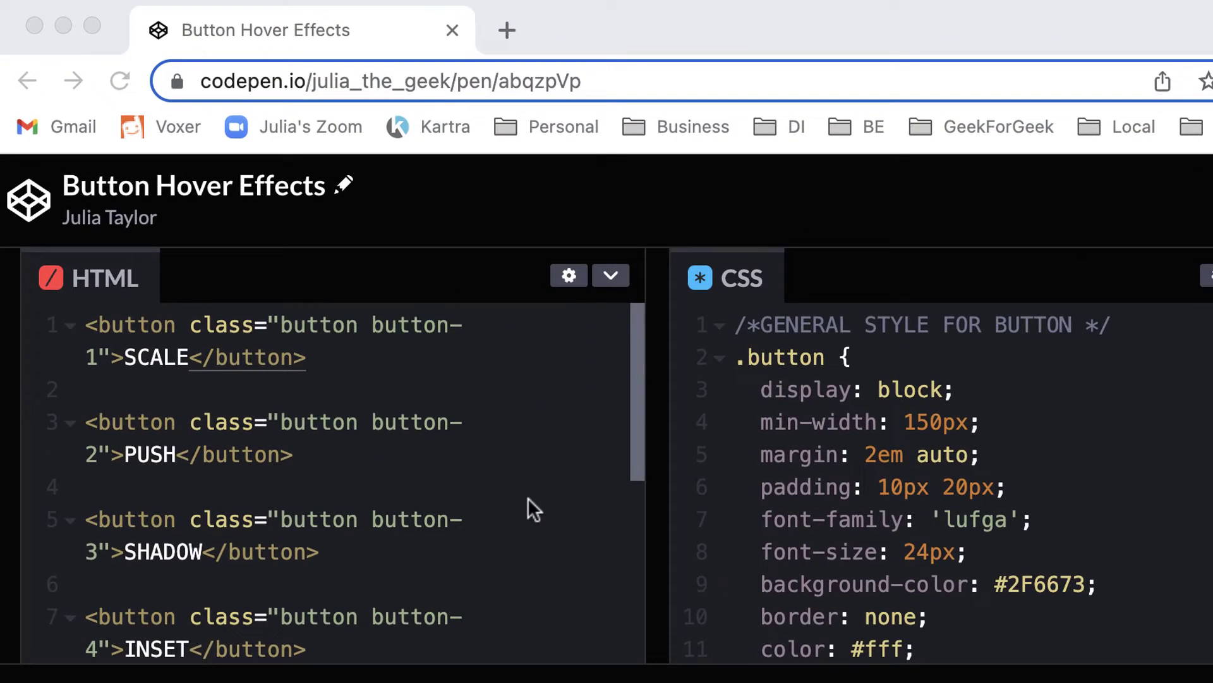
# - Scroll the CSS past the .button rule to the .button-outline rule with colored top and bottom borders
pyautogui.scroll(-3)
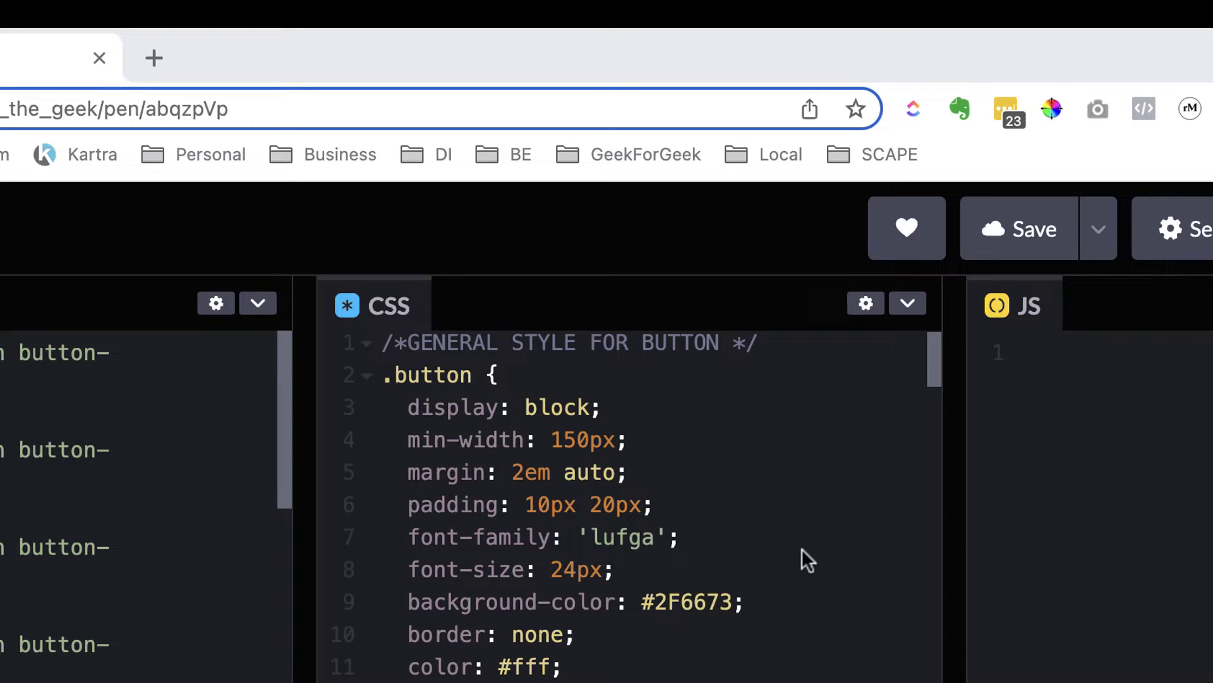
pyautogui.scroll(-3)
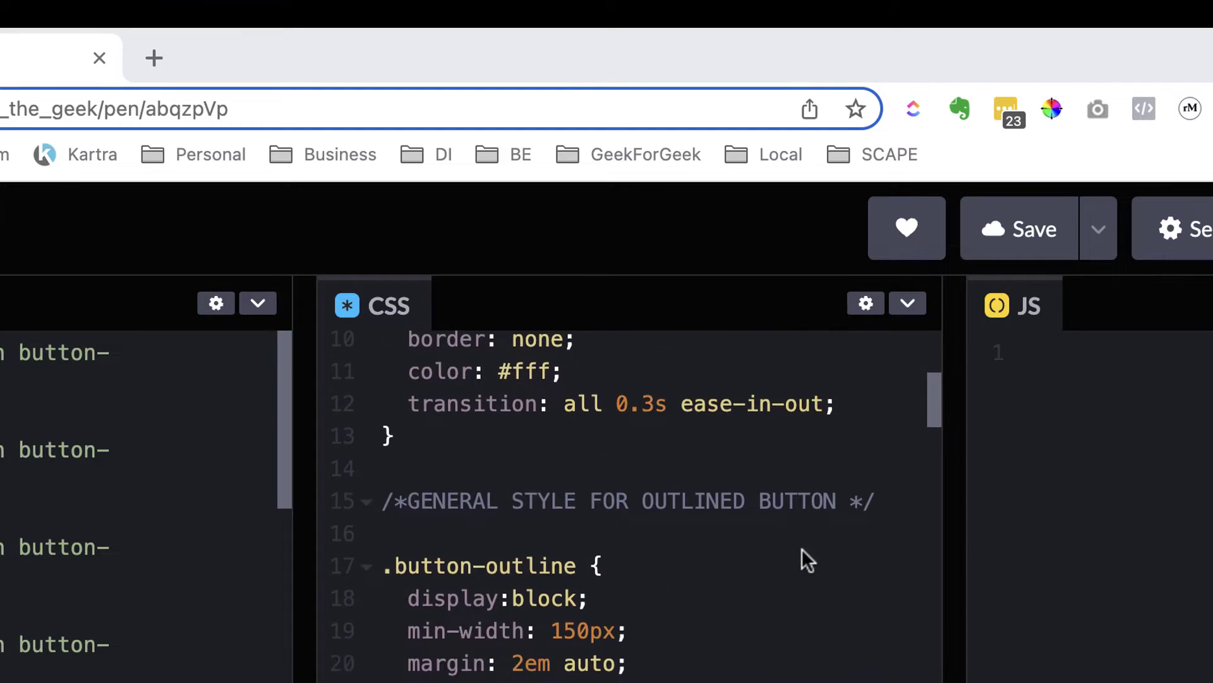
pyautogui.scroll(-3)
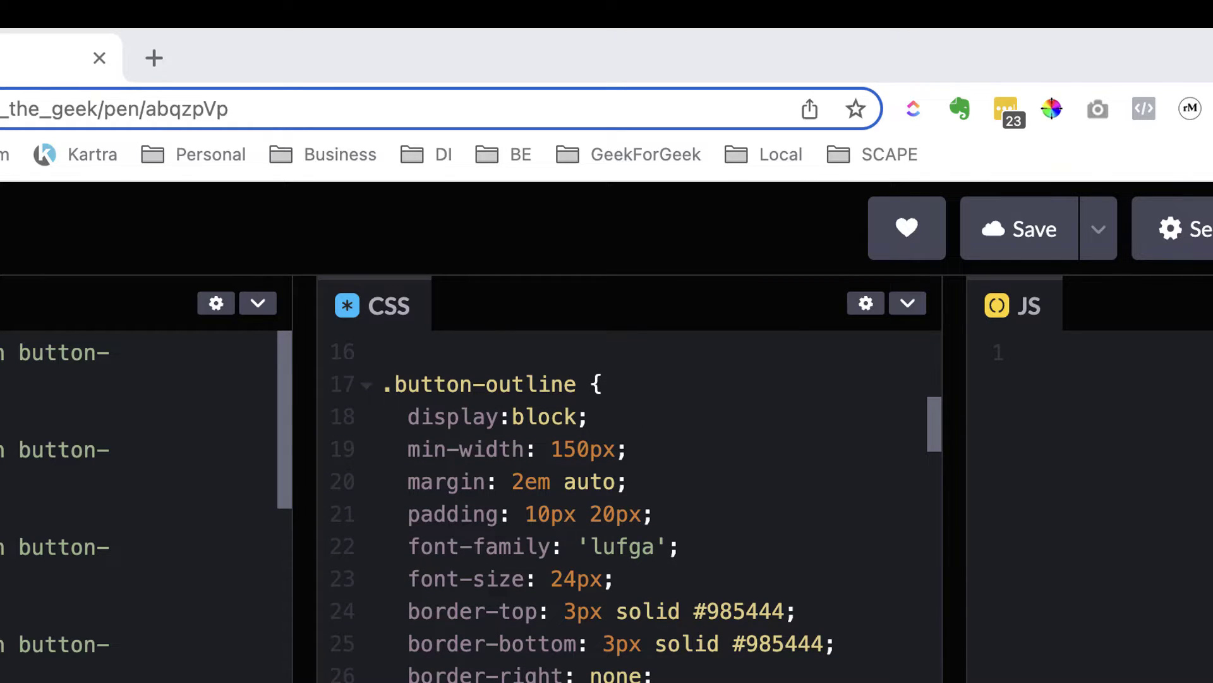
pyautogui.scroll(-3)
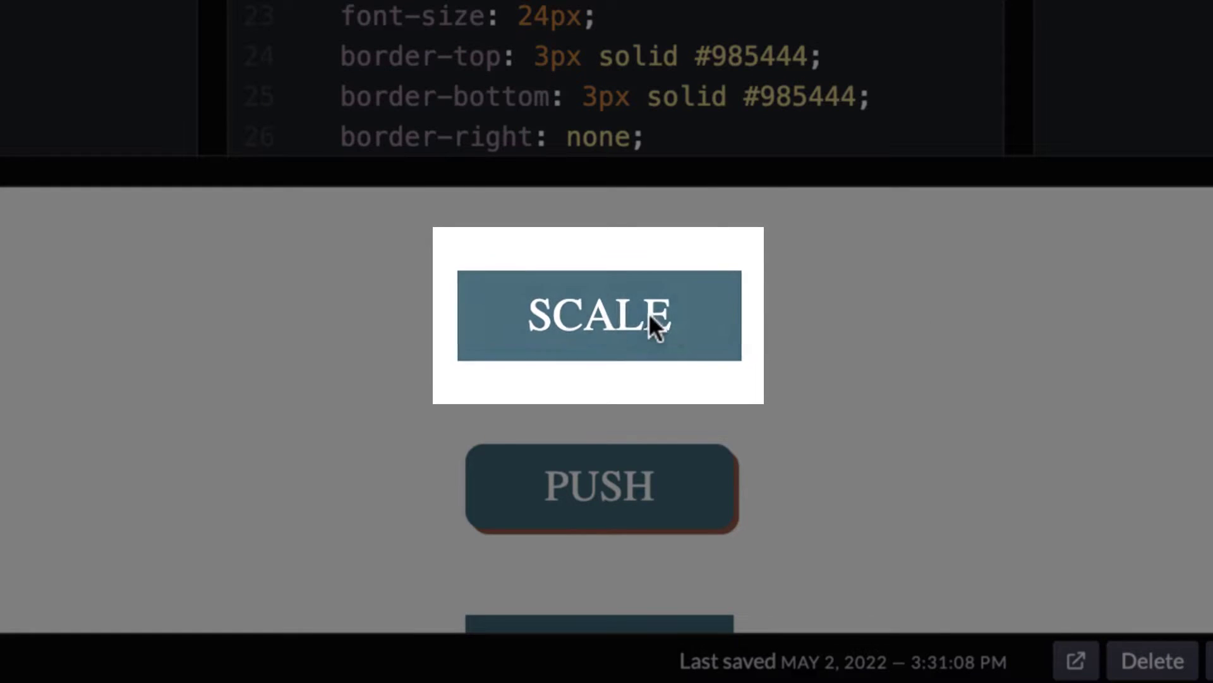
pyautogui.moveTo(897, 333)
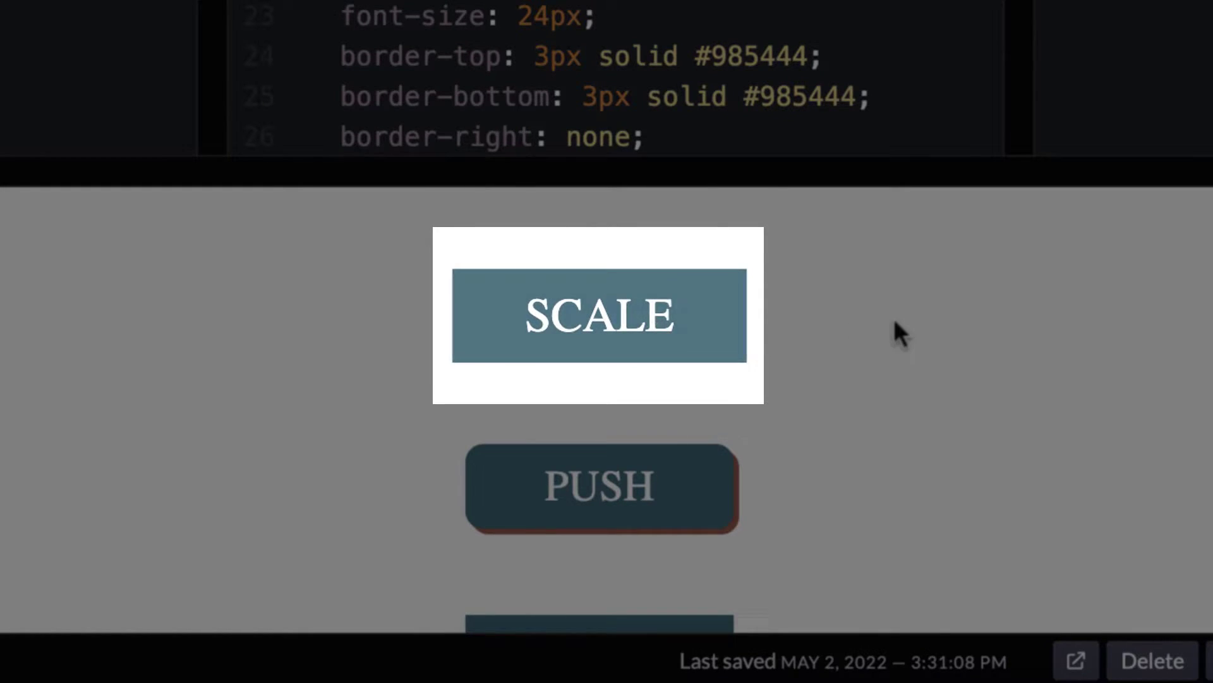
pyautogui.scroll(-3)
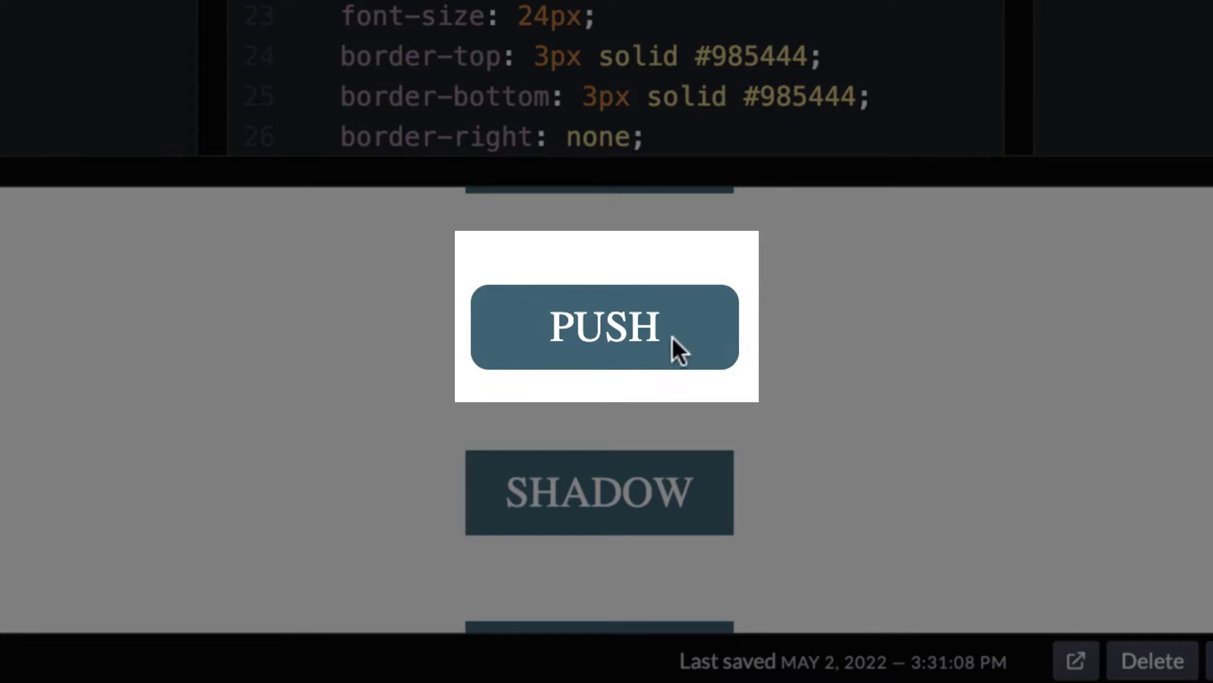
pyautogui.click(605, 325)
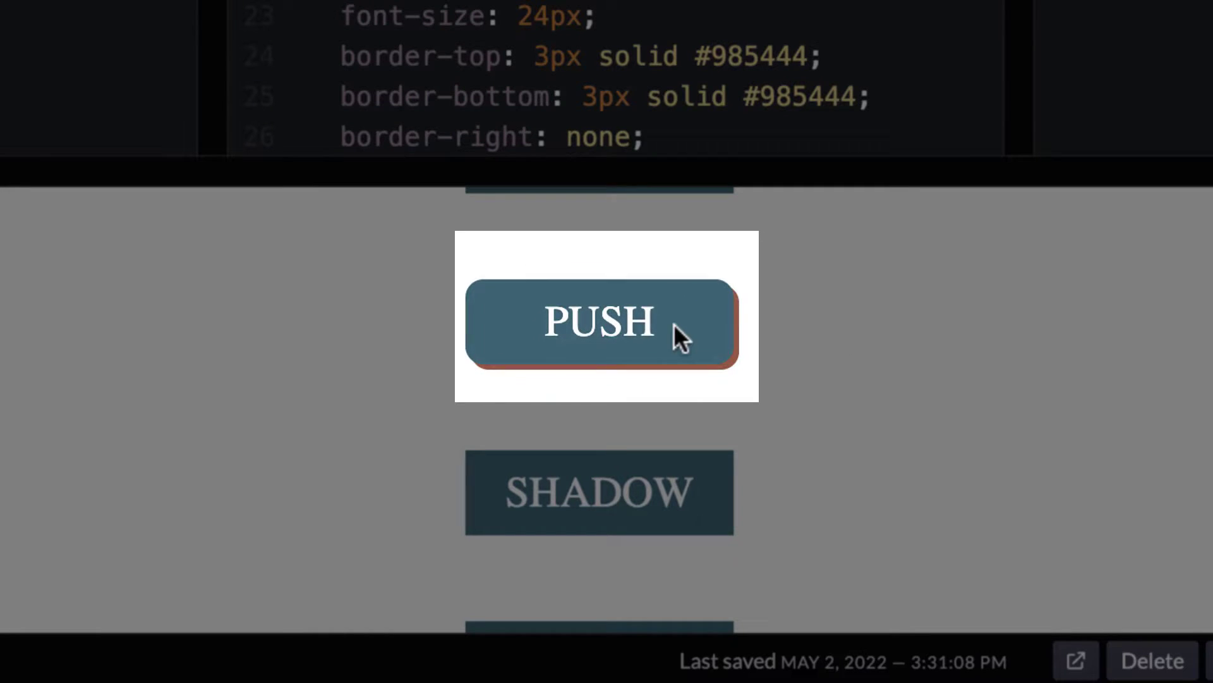
pyautogui.scroll(-3)
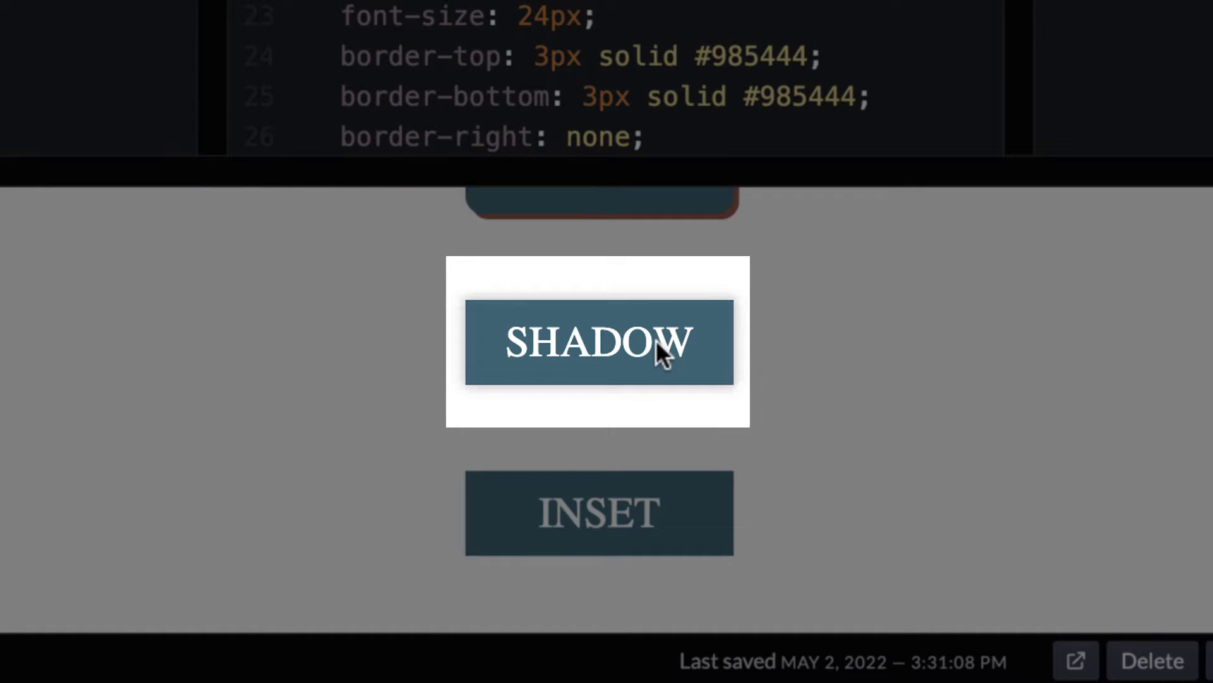
pyautogui.moveTo(894, 360)
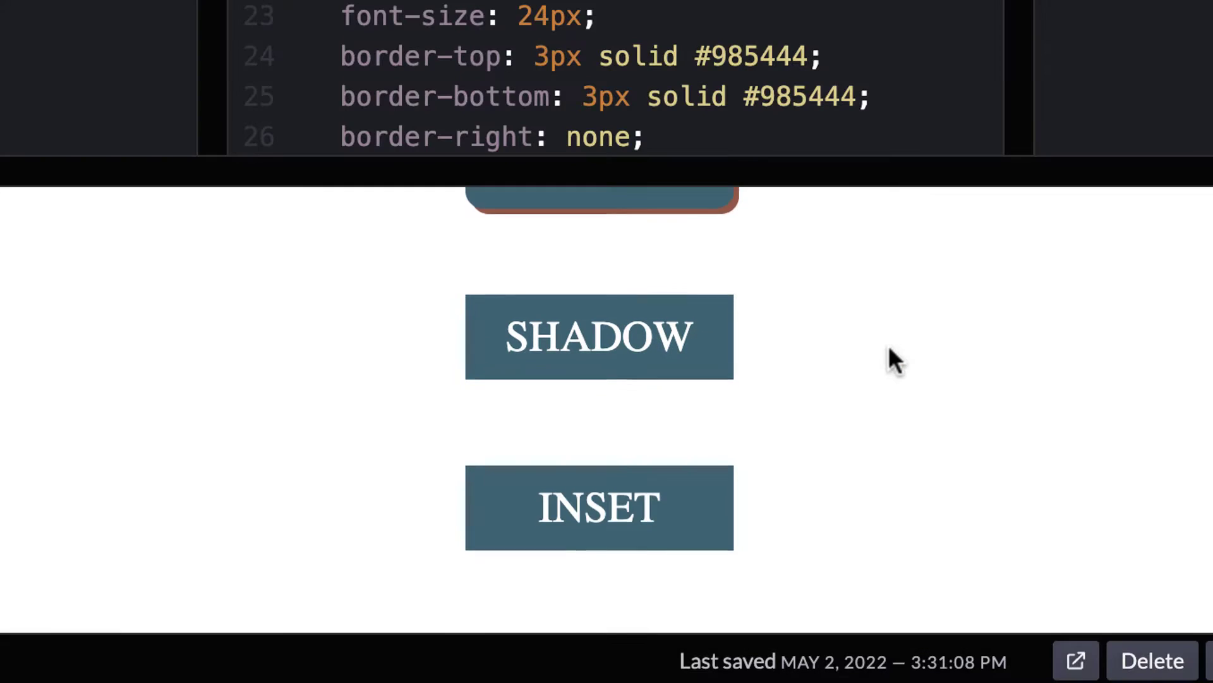
pyautogui.scroll(-3)
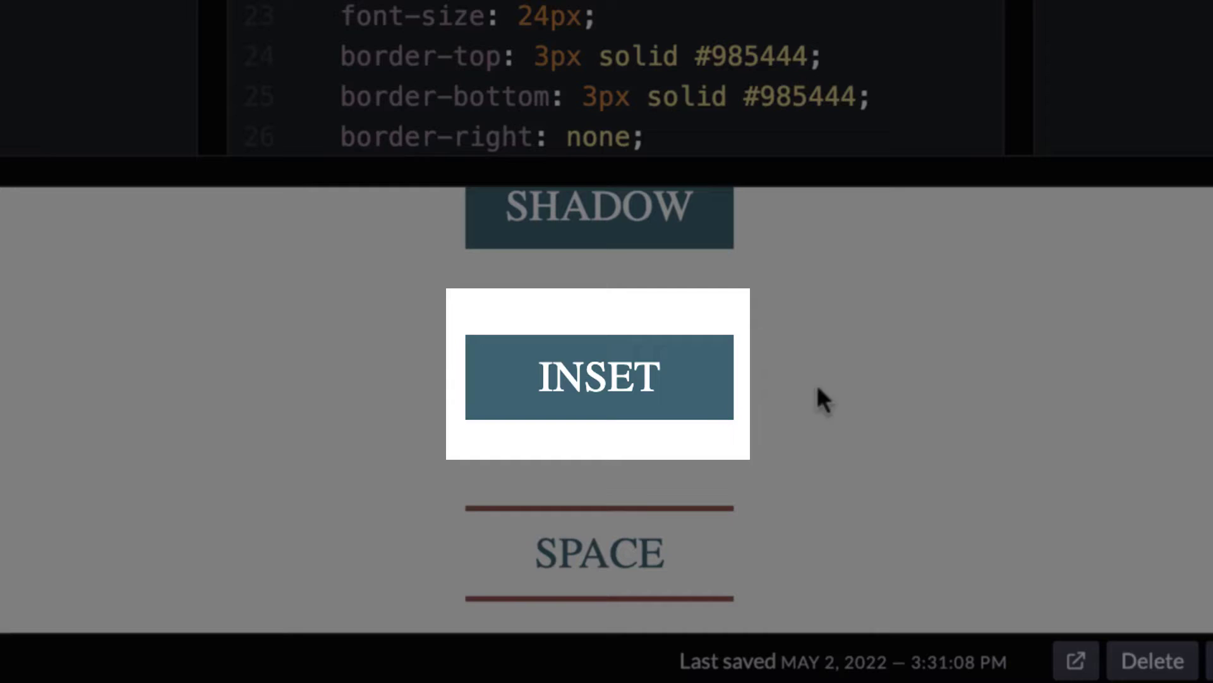
pyautogui.moveTo(674, 379)
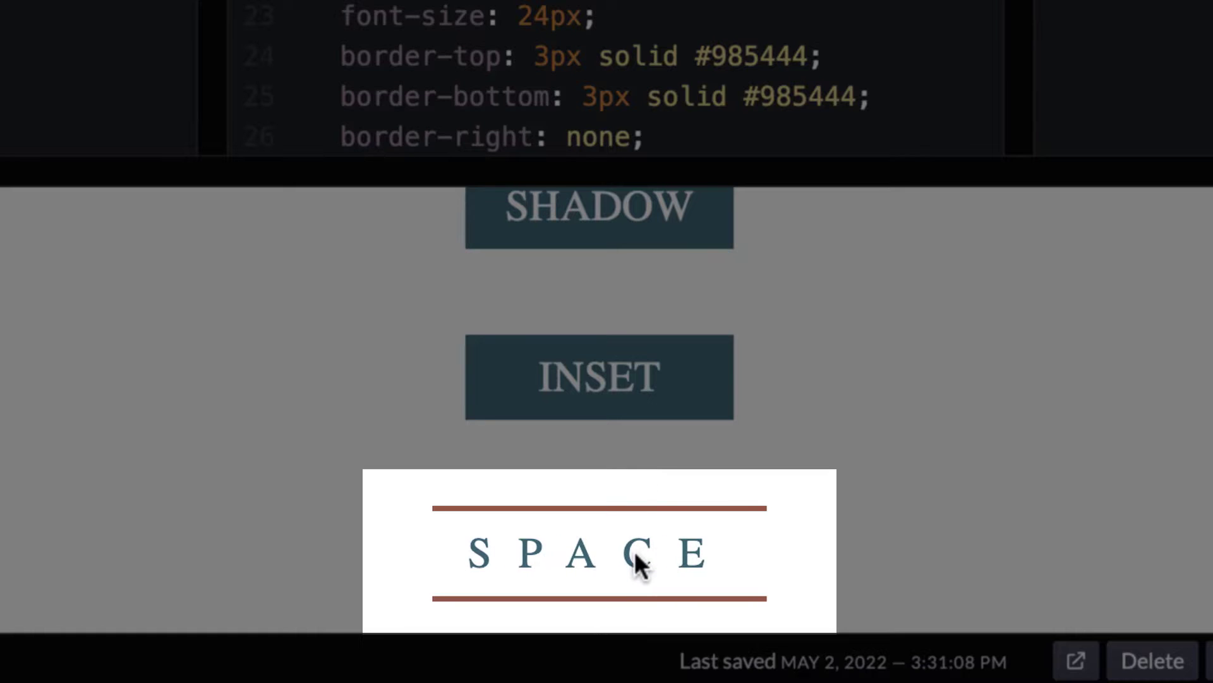
pyautogui.moveTo(875, 412)
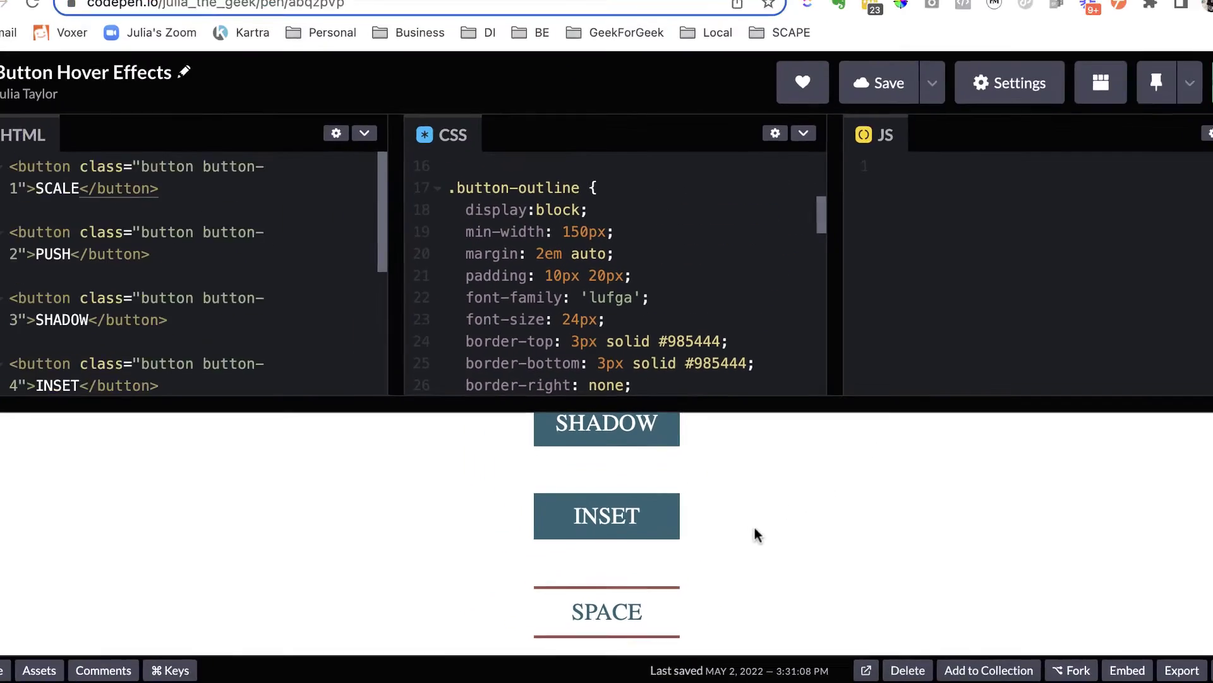
# - Scroll the CSS to the /*BUTTON 1*/ .button-1:hover rule showing scale 1.1 and opacity 0.9
pyautogui.scroll(3)
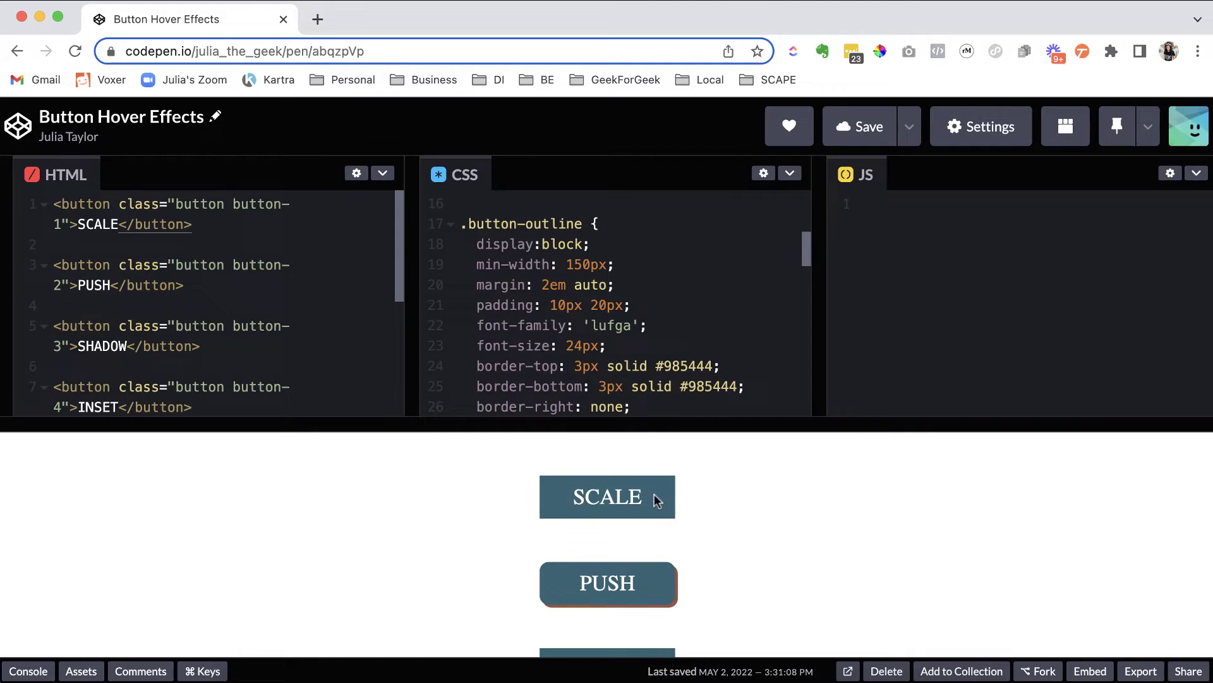
pyautogui.moveTo(648, 509)
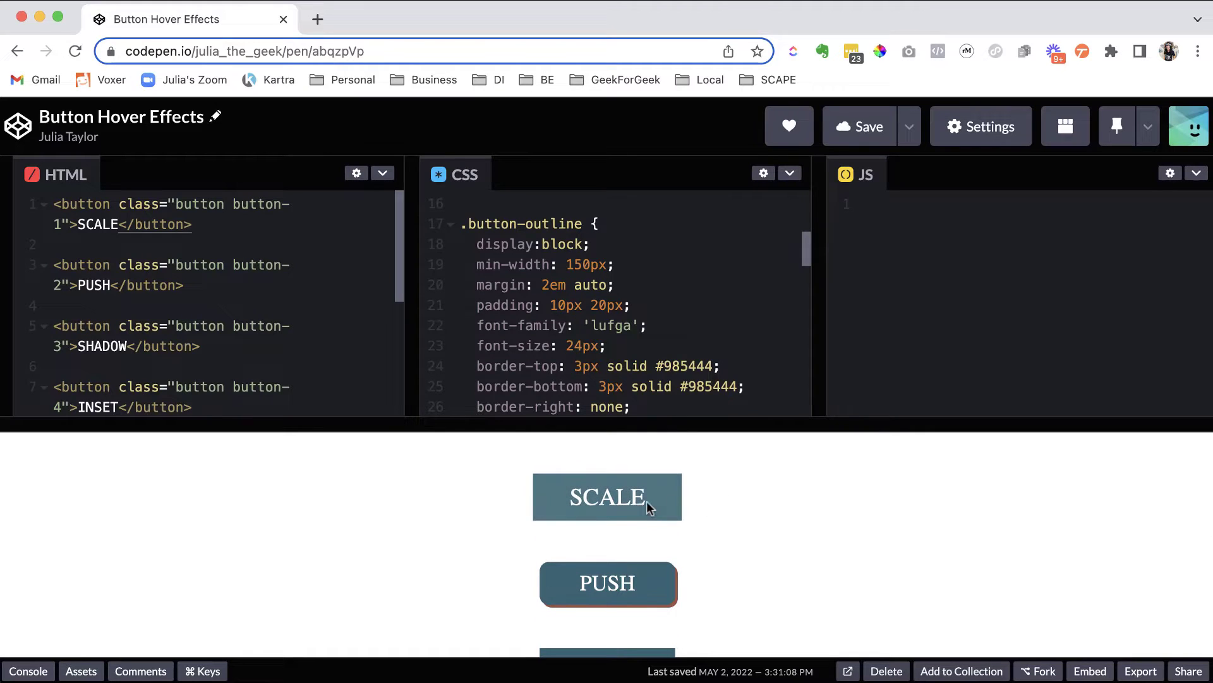
pyautogui.scroll(-3)
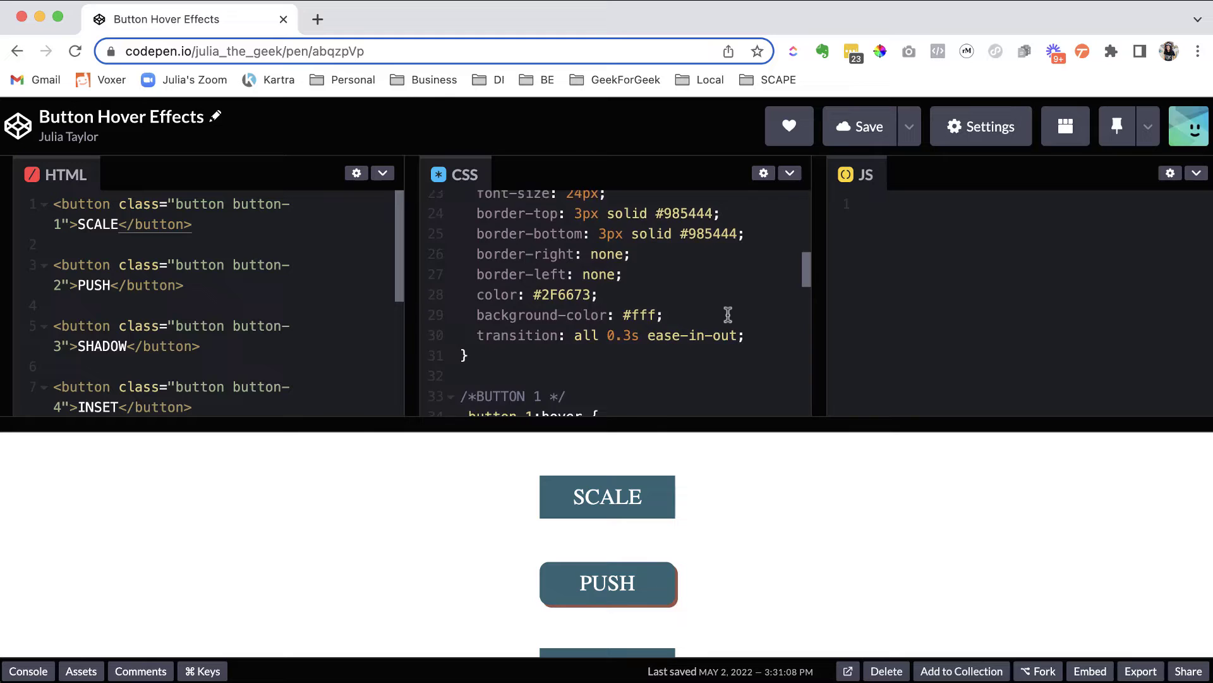
pyautogui.scroll(-3)
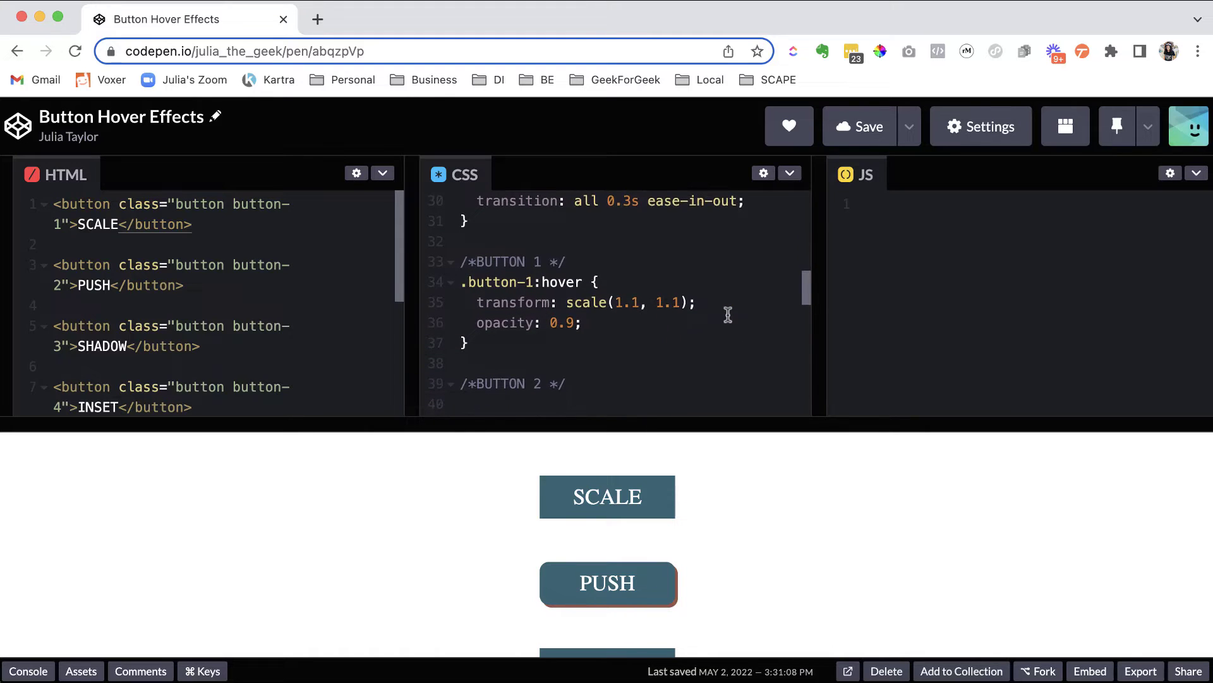
pyautogui.moveTo(798, 506)
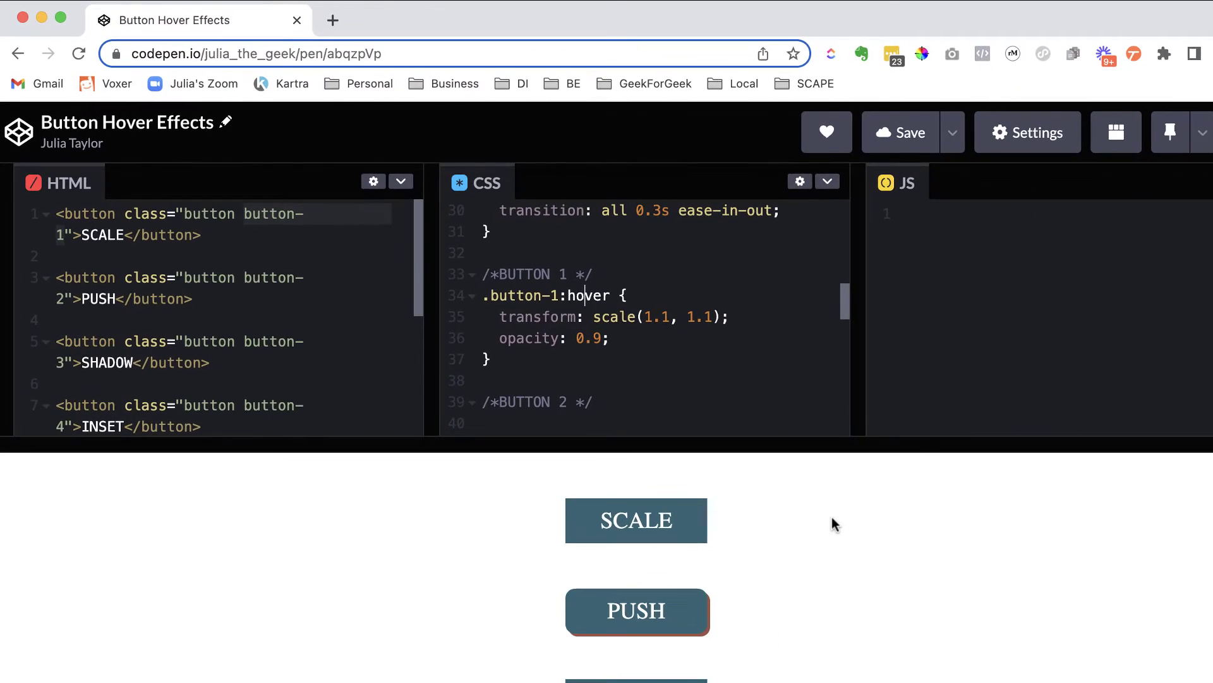
pyautogui.moveTo(788, 532)
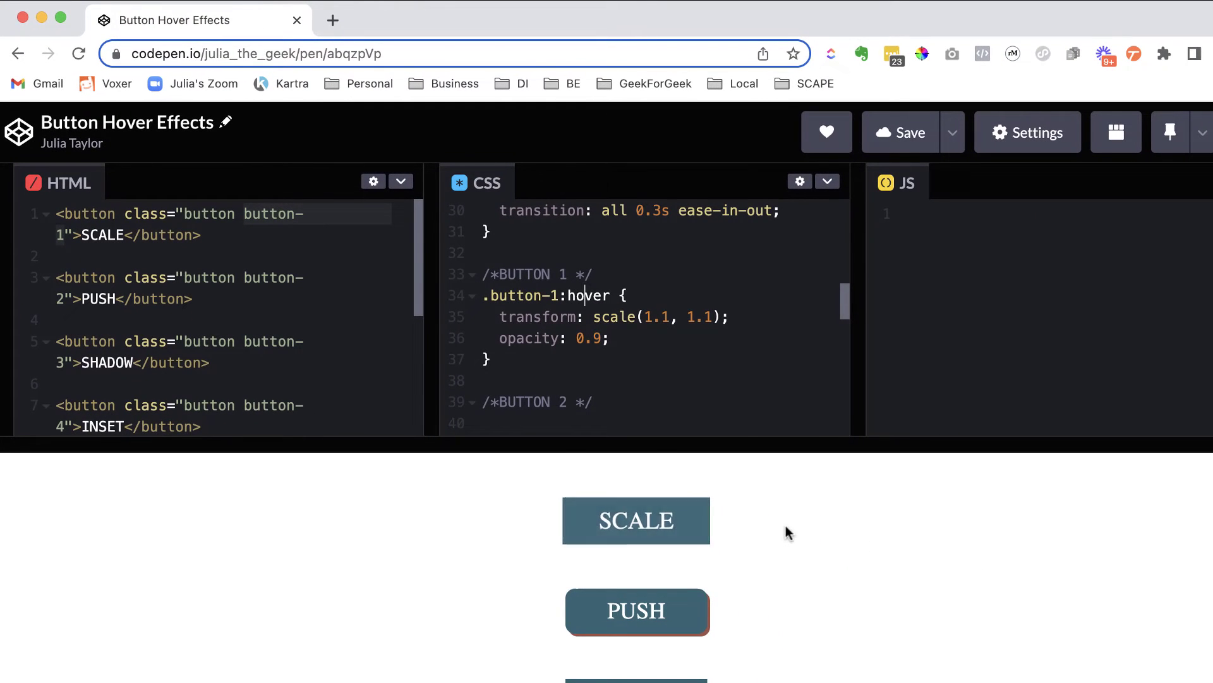
pyautogui.moveTo(699, 532)
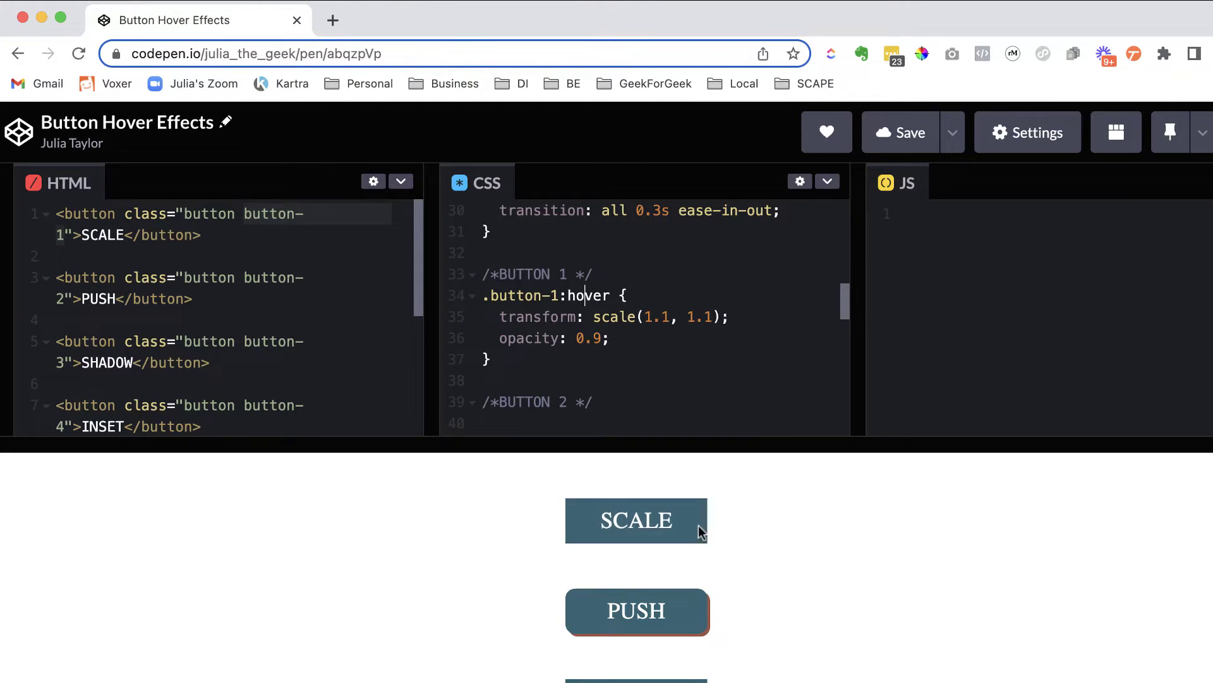
pyautogui.moveTo(509, 333)
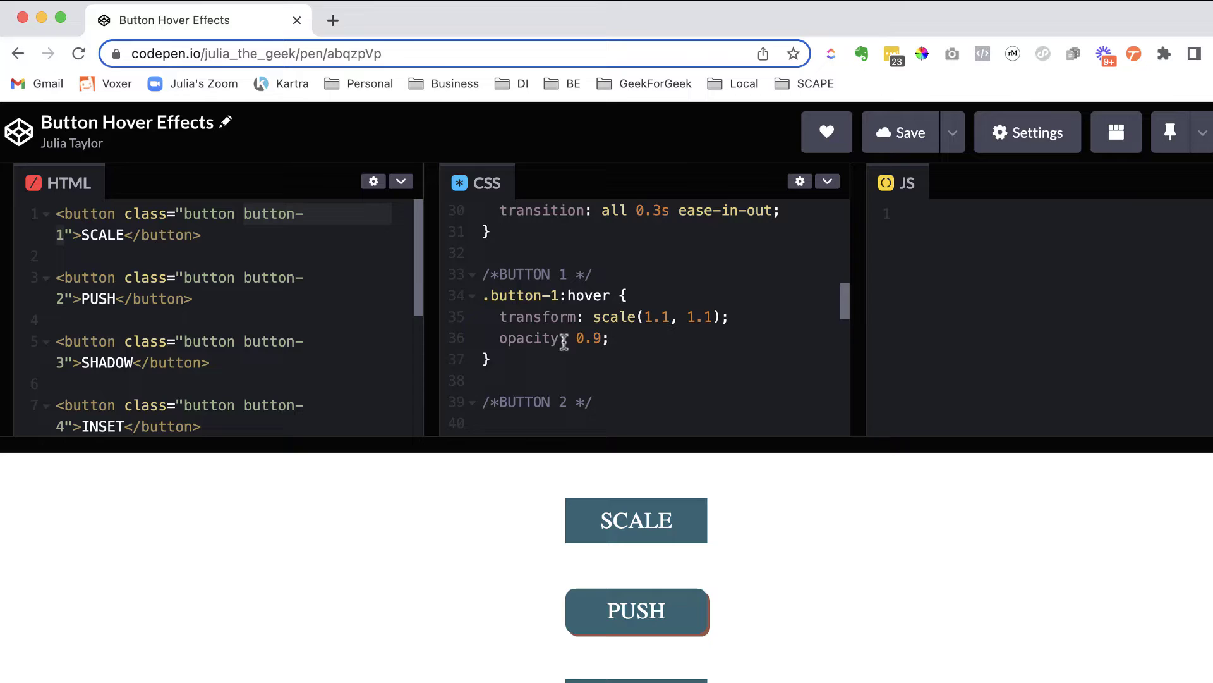
pyautogui.moveTo(699, 320)
pyautogui.write('2')
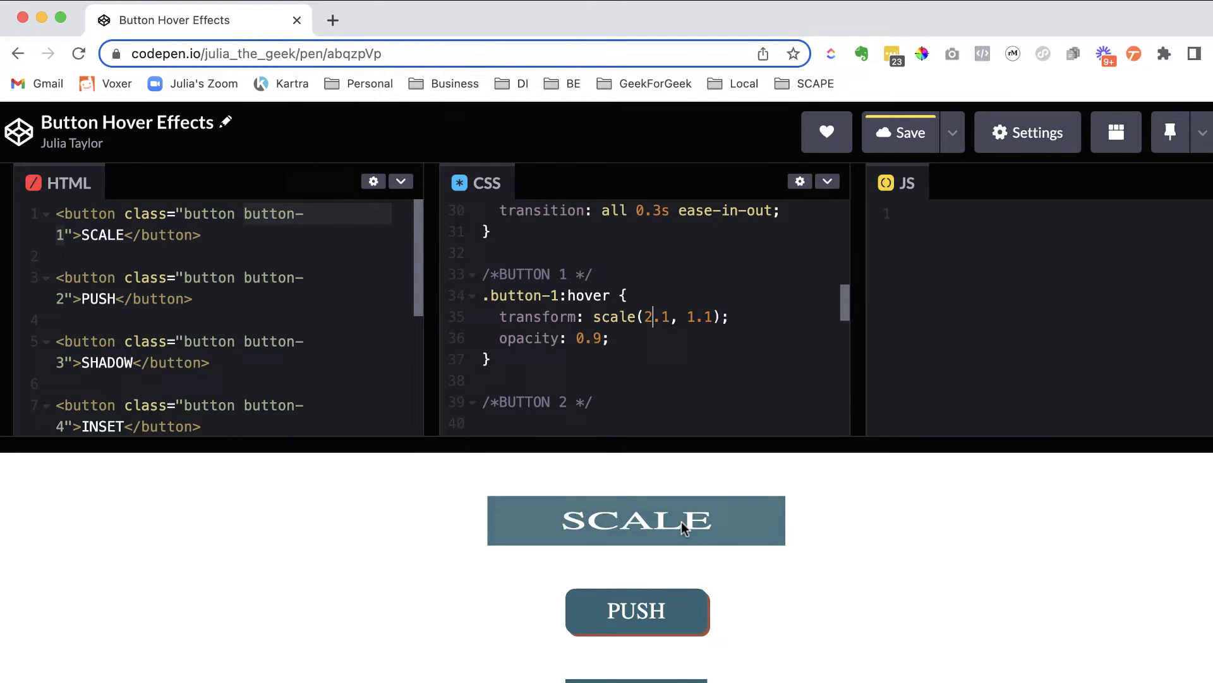
pyautogui.moveTo(764, 426)
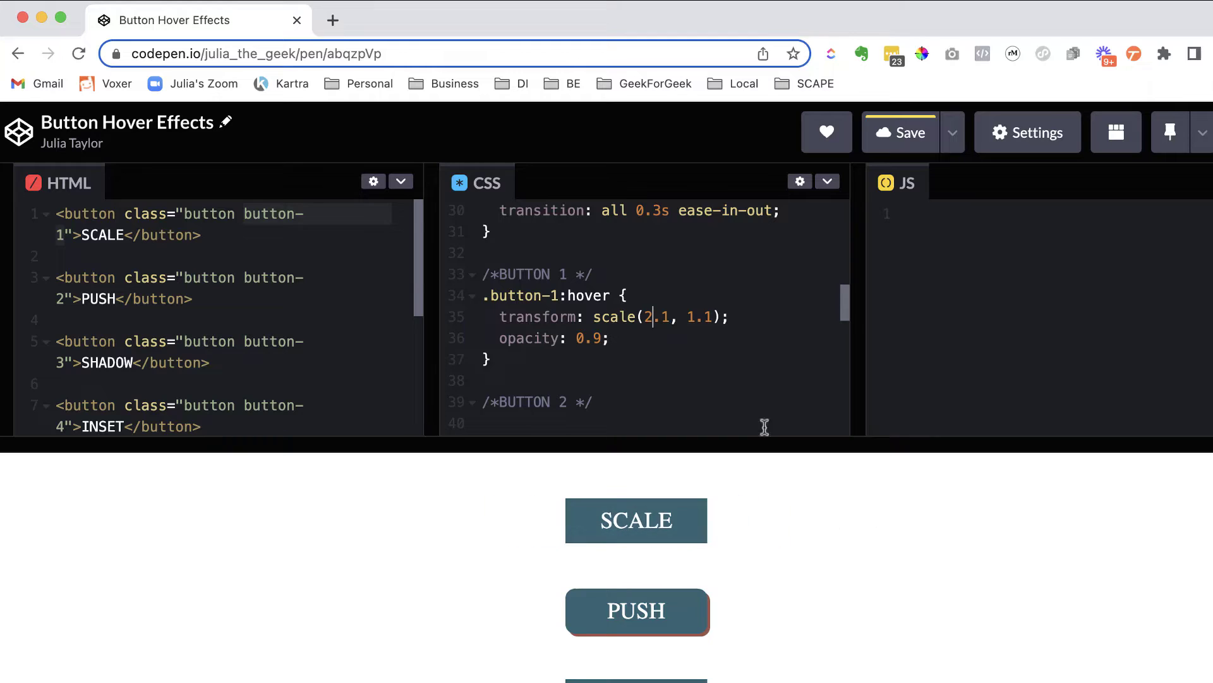
pyautogui.moveTo(696, 323)
pyautogui.write('2')
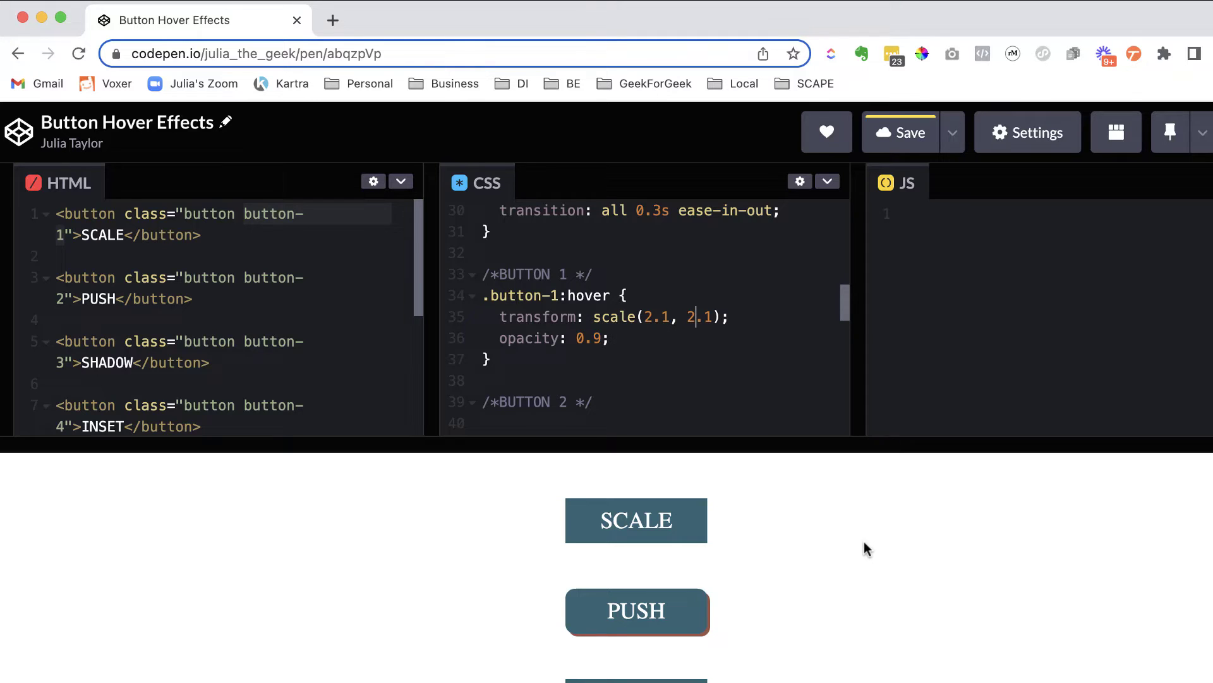
pyautogui.moveTo(635, 519)
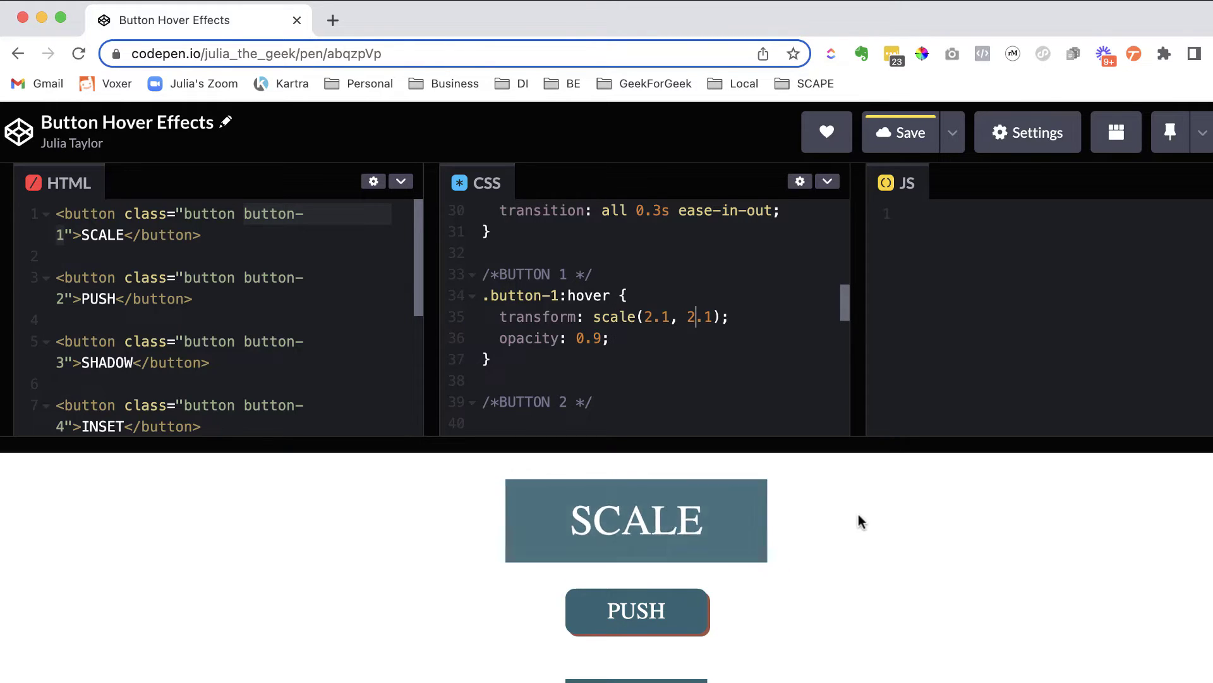
pyautogui.moveTo(828, 524)
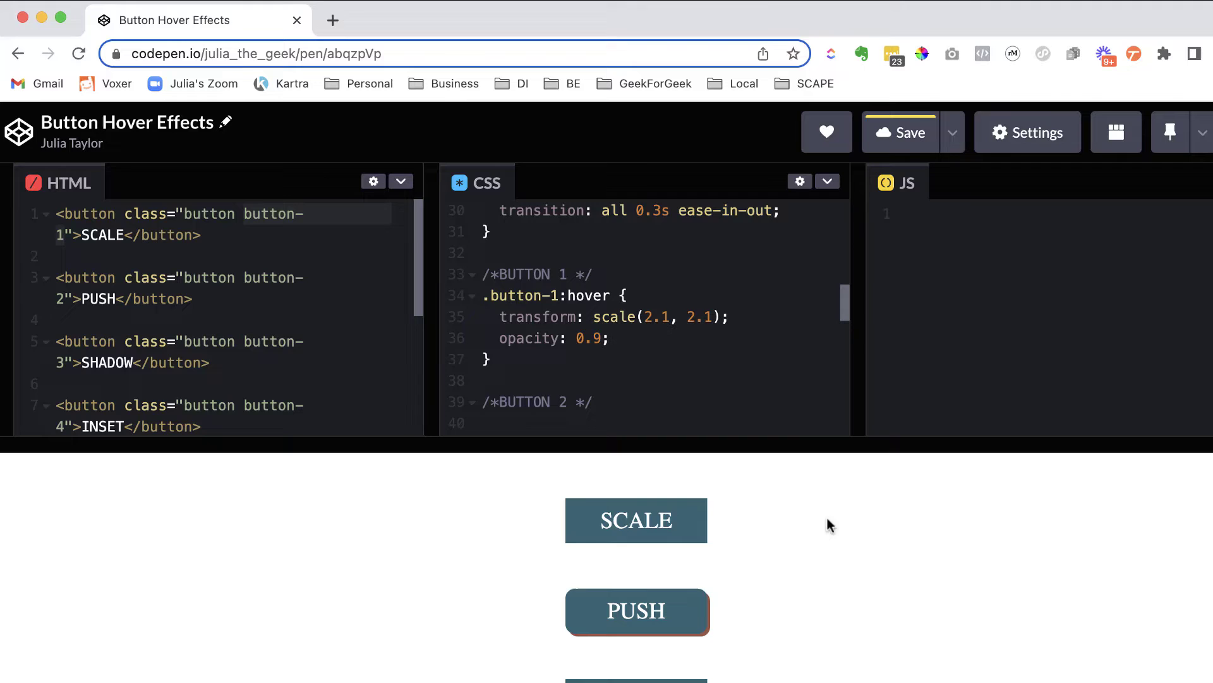
pyautogui.moveTo(839, 519)
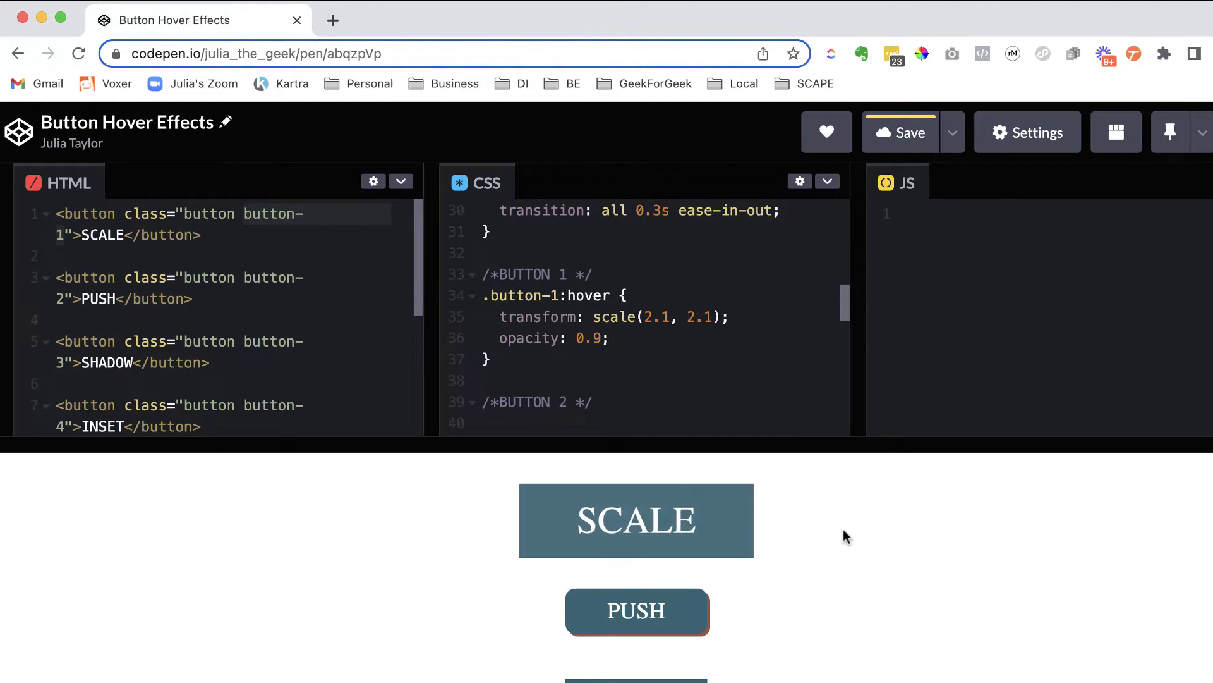
pyautogui.moveTo(813, 533)
pyautogui.write('2')
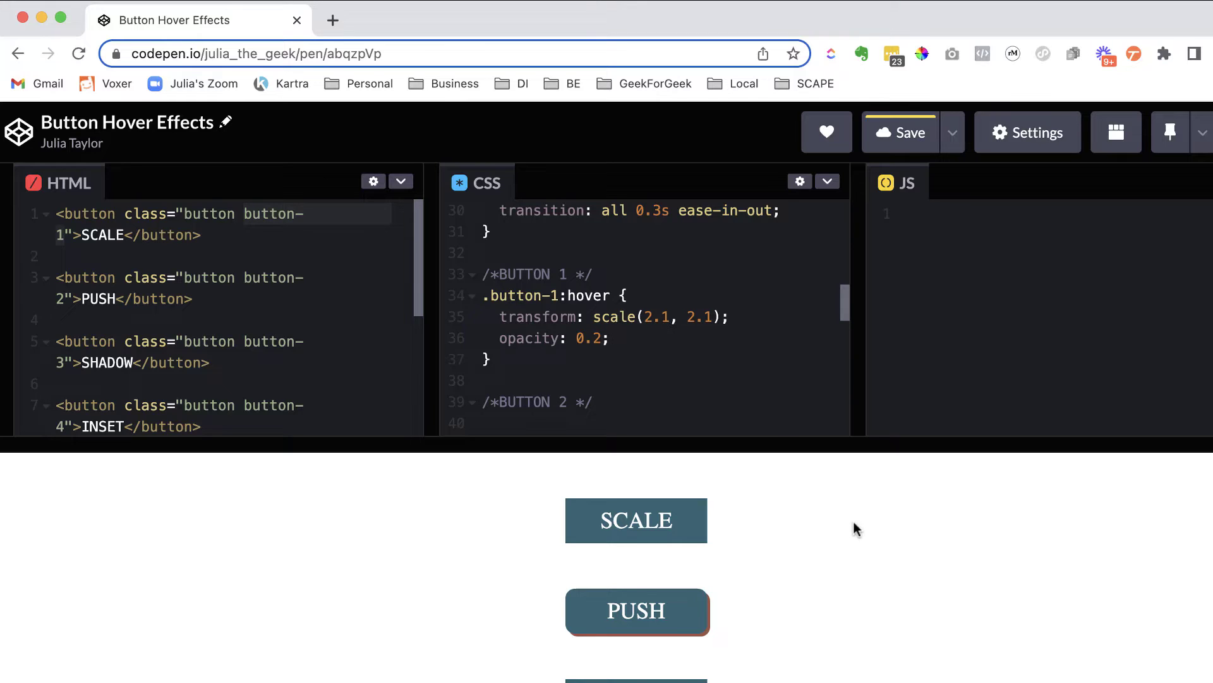
# - Set .button-1:hover opacity to 0.2 and check the faded SCALE button in the preview
pyautogui.click(599, 338)
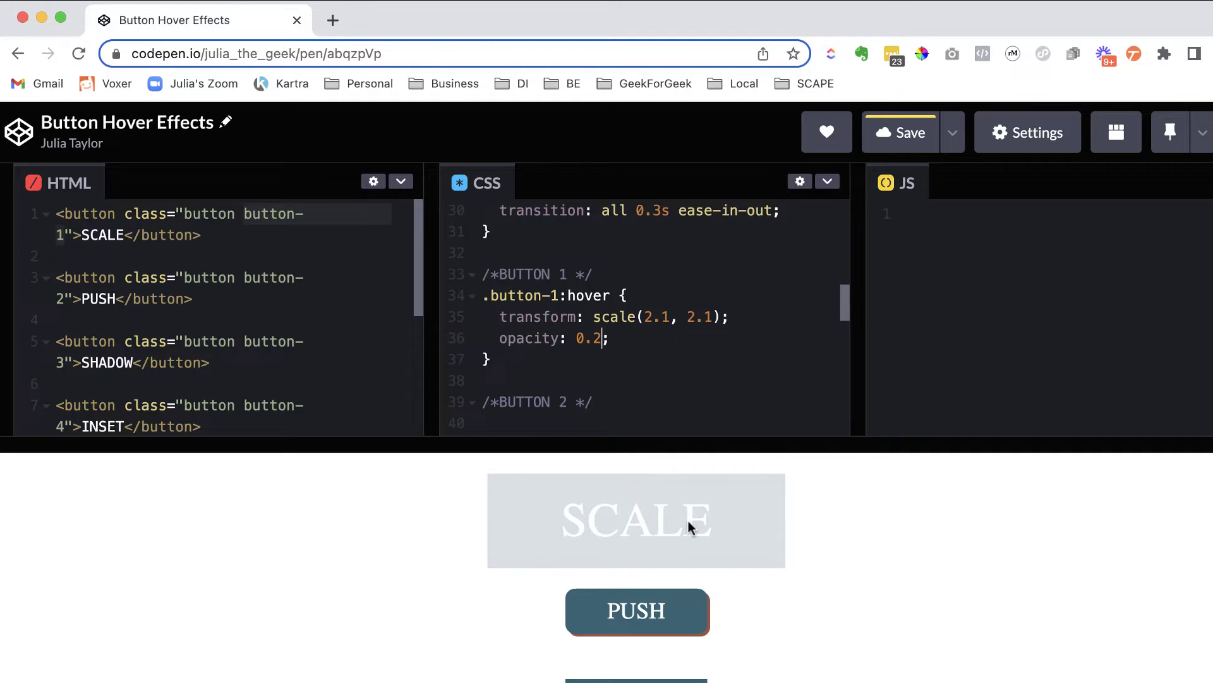
pyautogui.moveTo(812, 529)
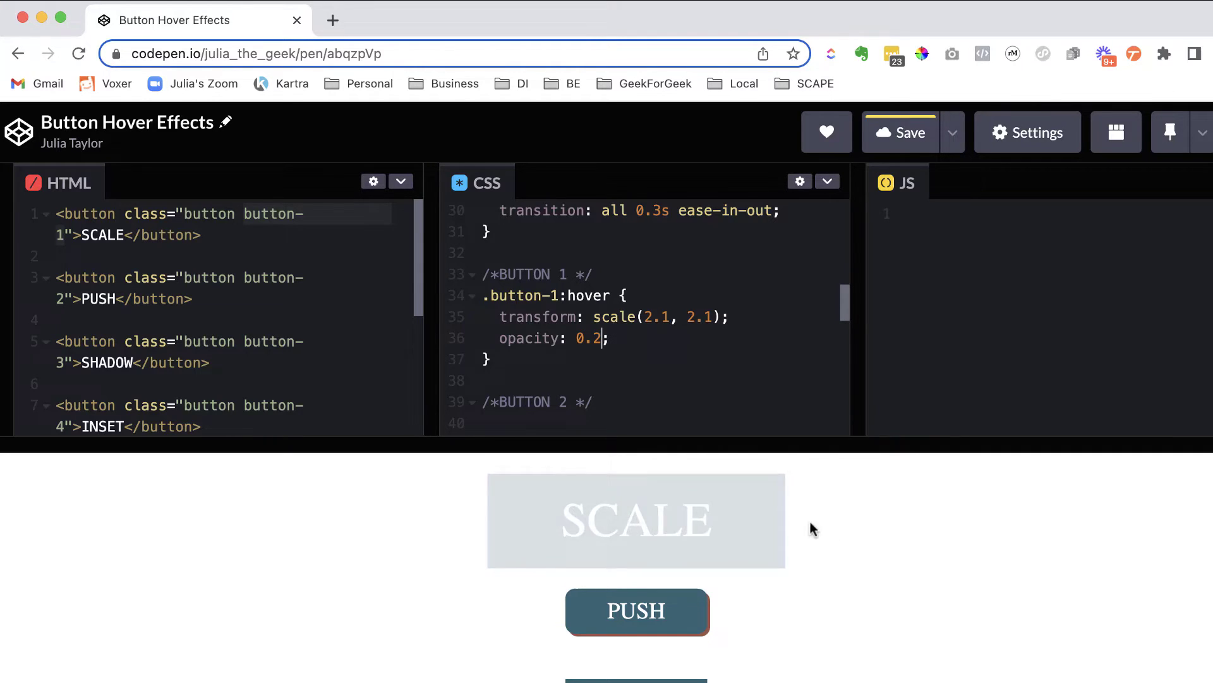
pyautogui.moveTo(732, 410)
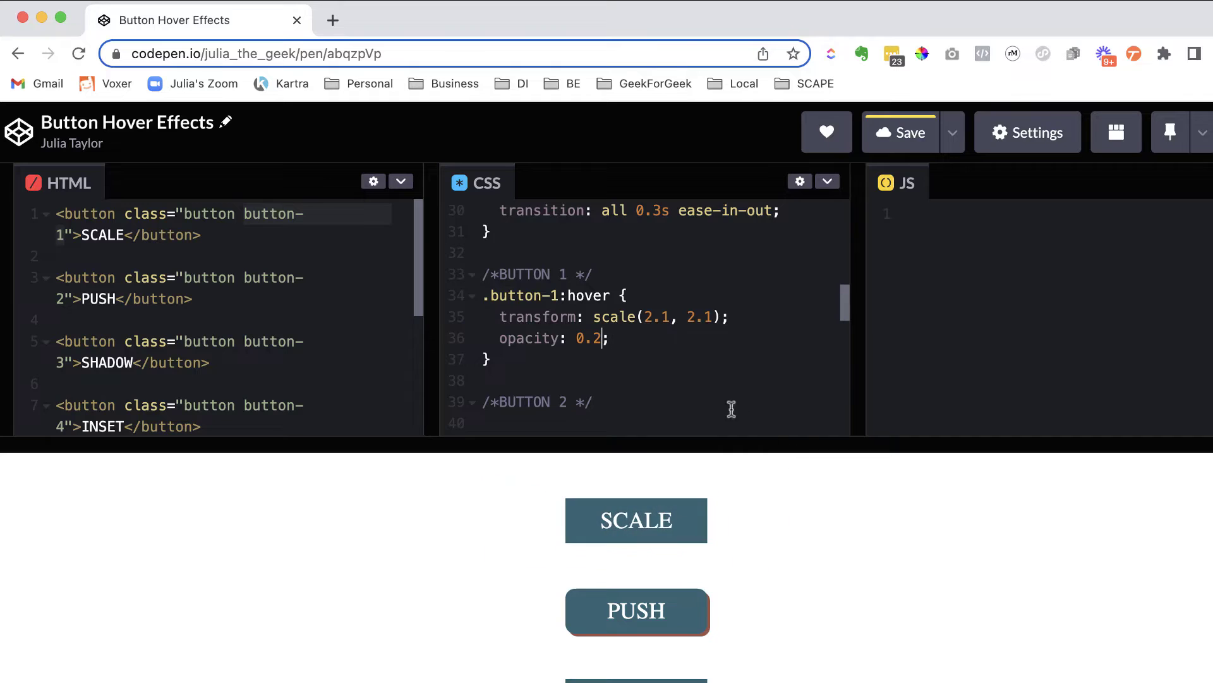
pyautogui.scroll(-3)
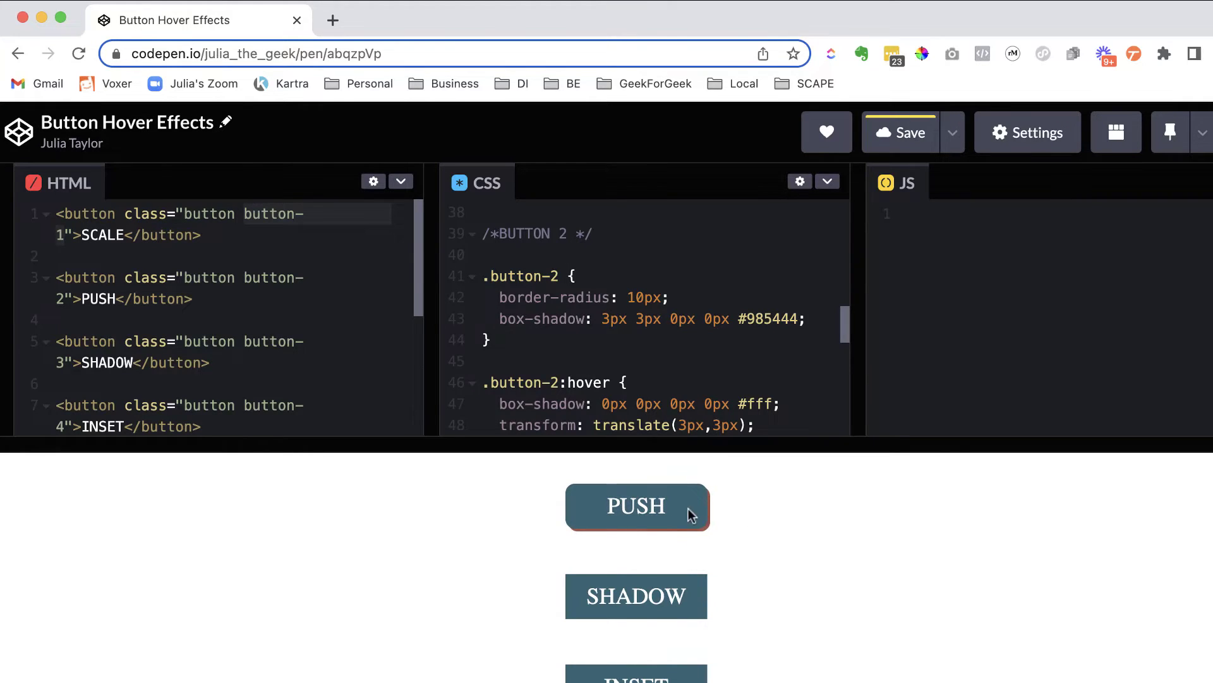
pyautogui.moveTo(755, 509)
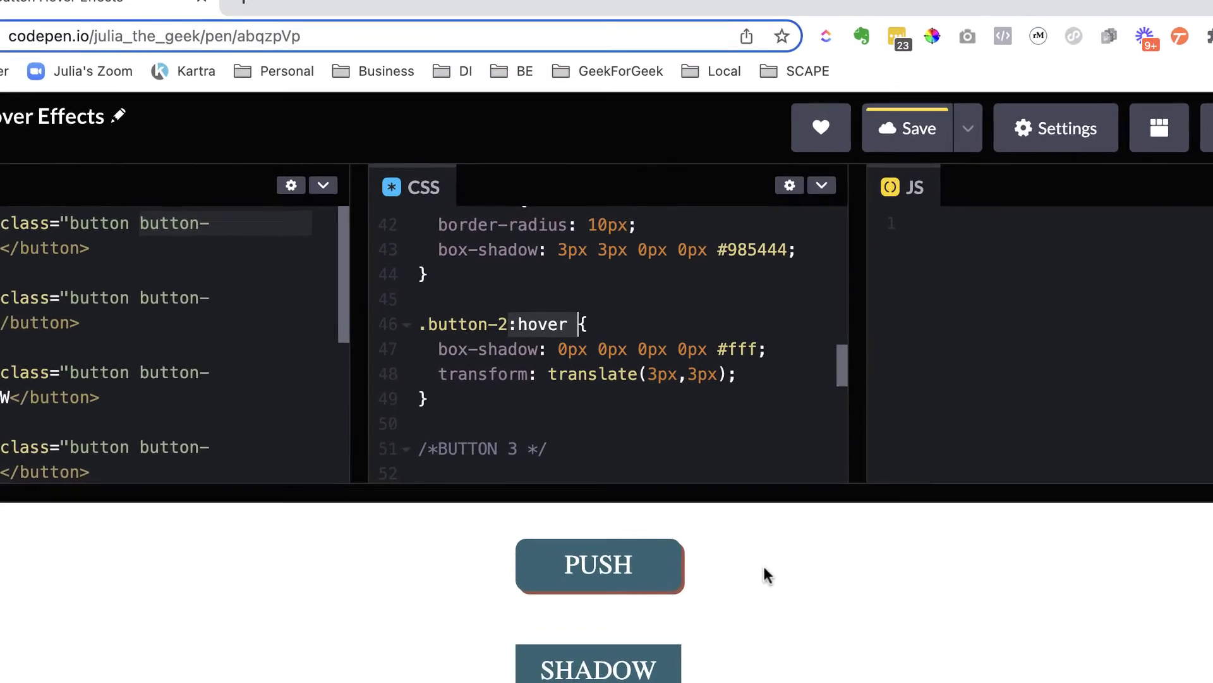
# - Give .button-2:hover a 1px 1px 1px 1px #fff box-shadow and a translate of 6px, 6px
pyautogui.scroll(-3)
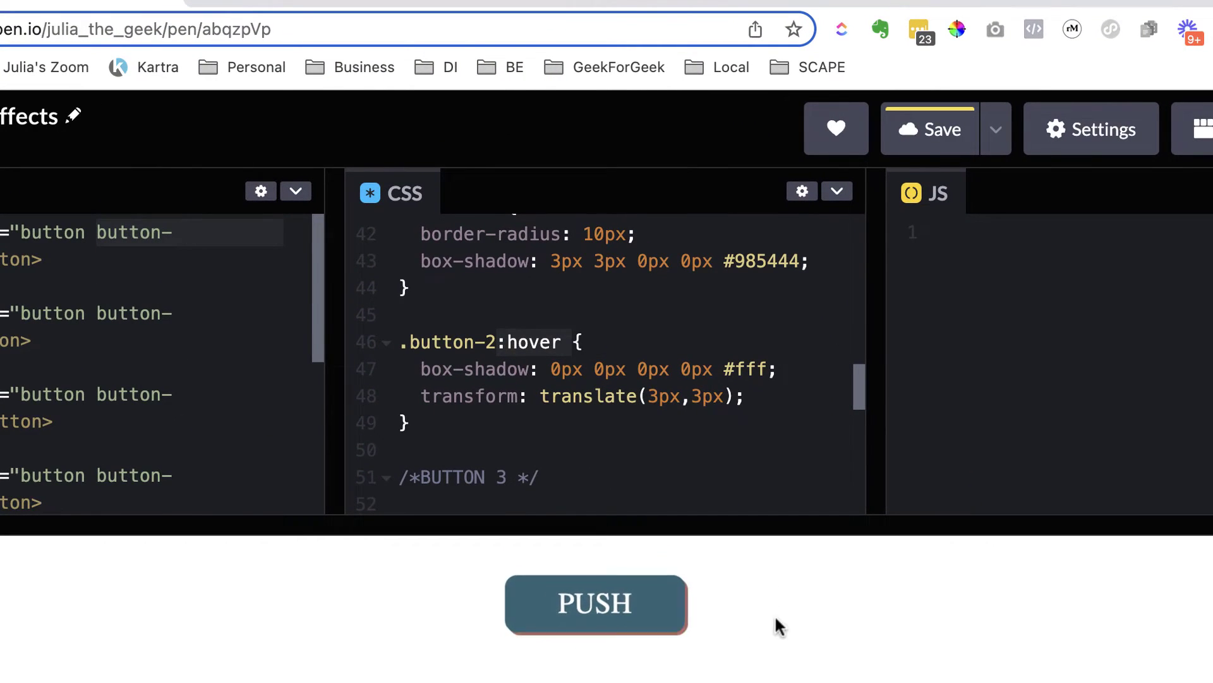
pyautogui.moveTo(546, 374)
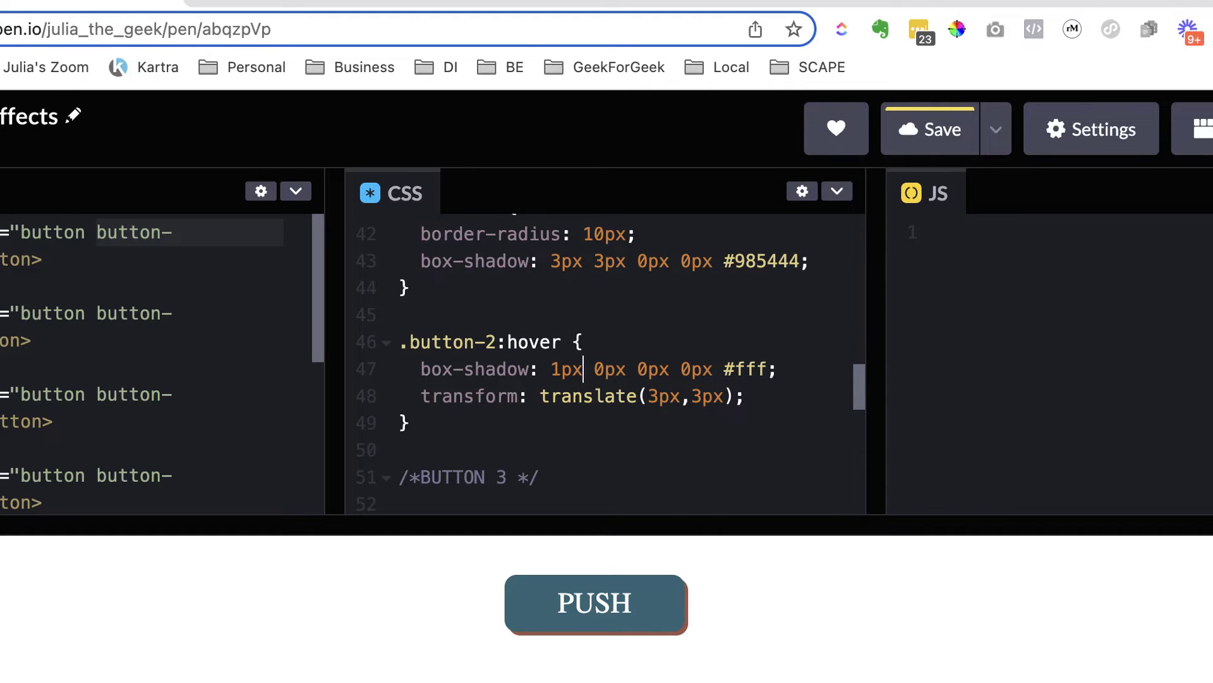
pyautogui.write('1px')
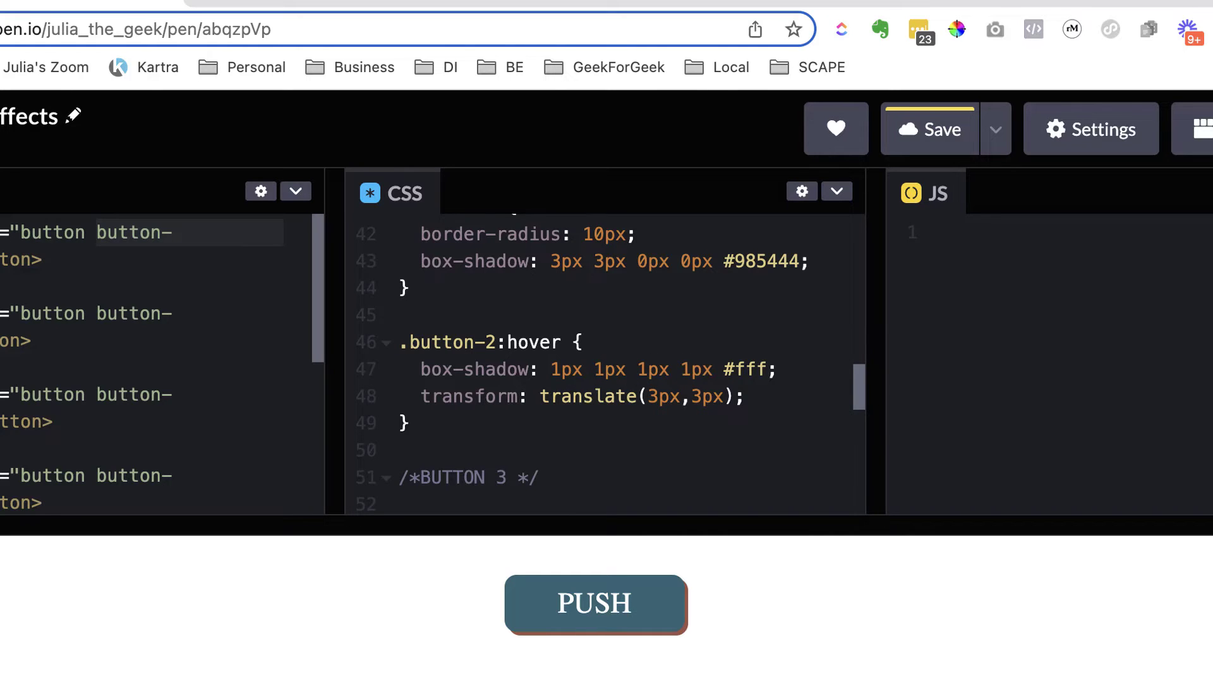
pyautogui.click(687, 369)
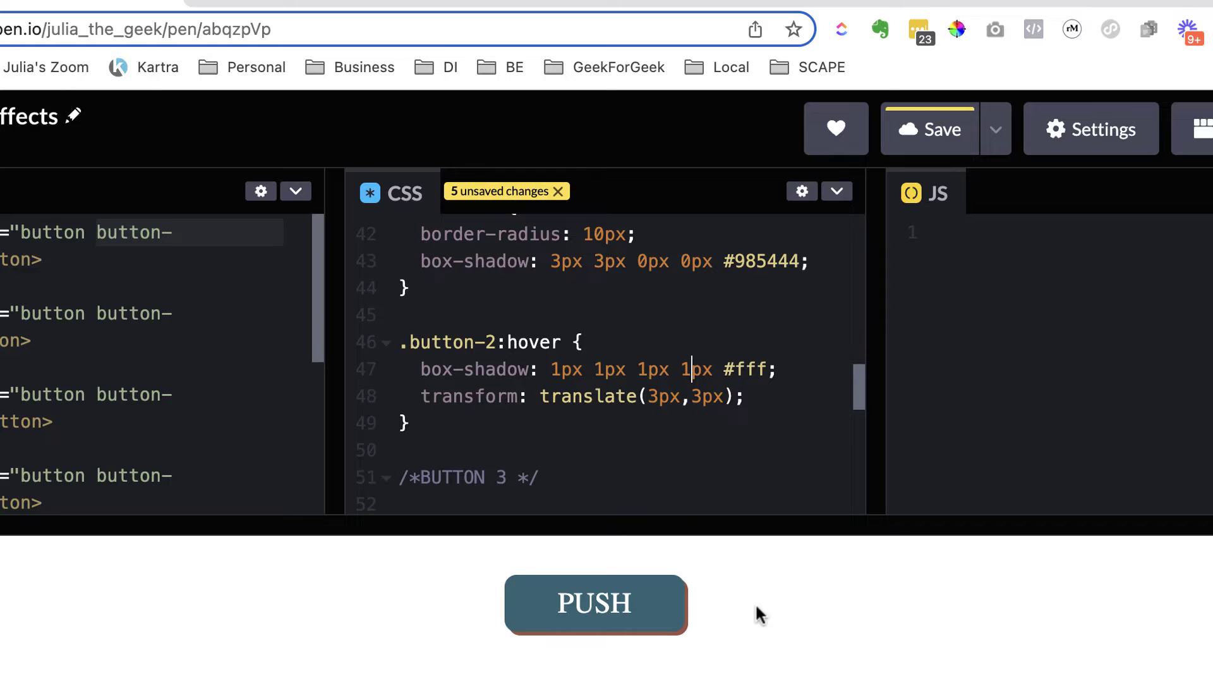
pyautogui.moveTo(704, 611)
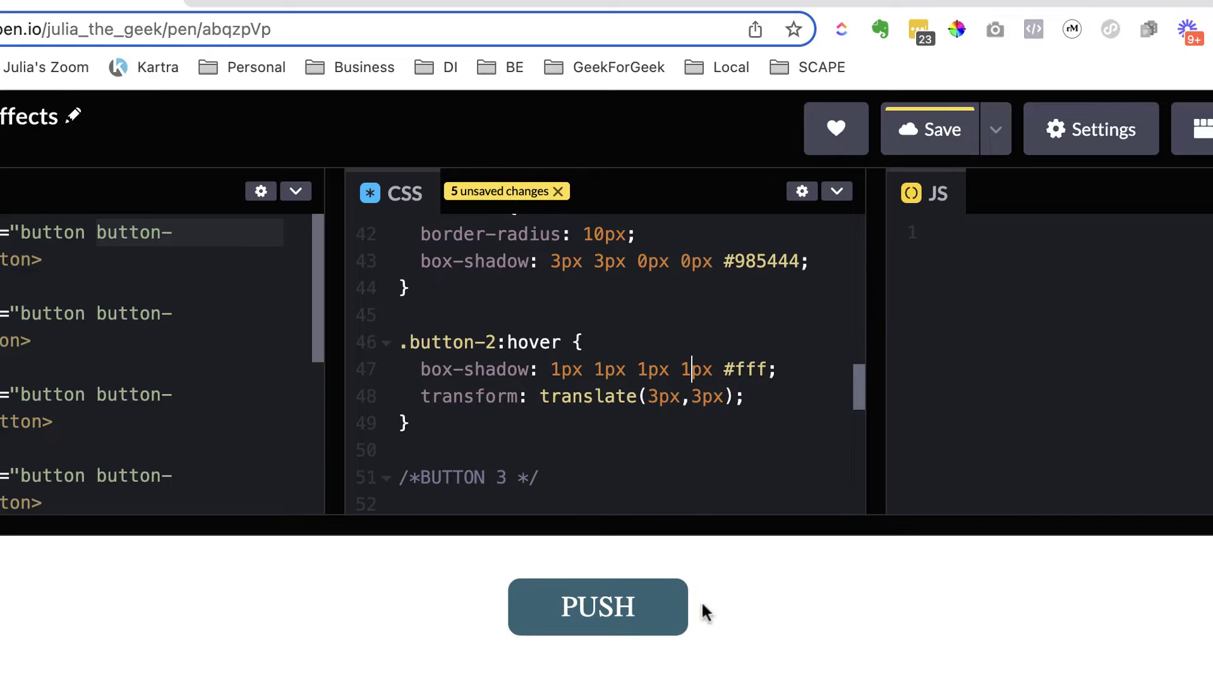
pyautogui.moveTo(677, 609)
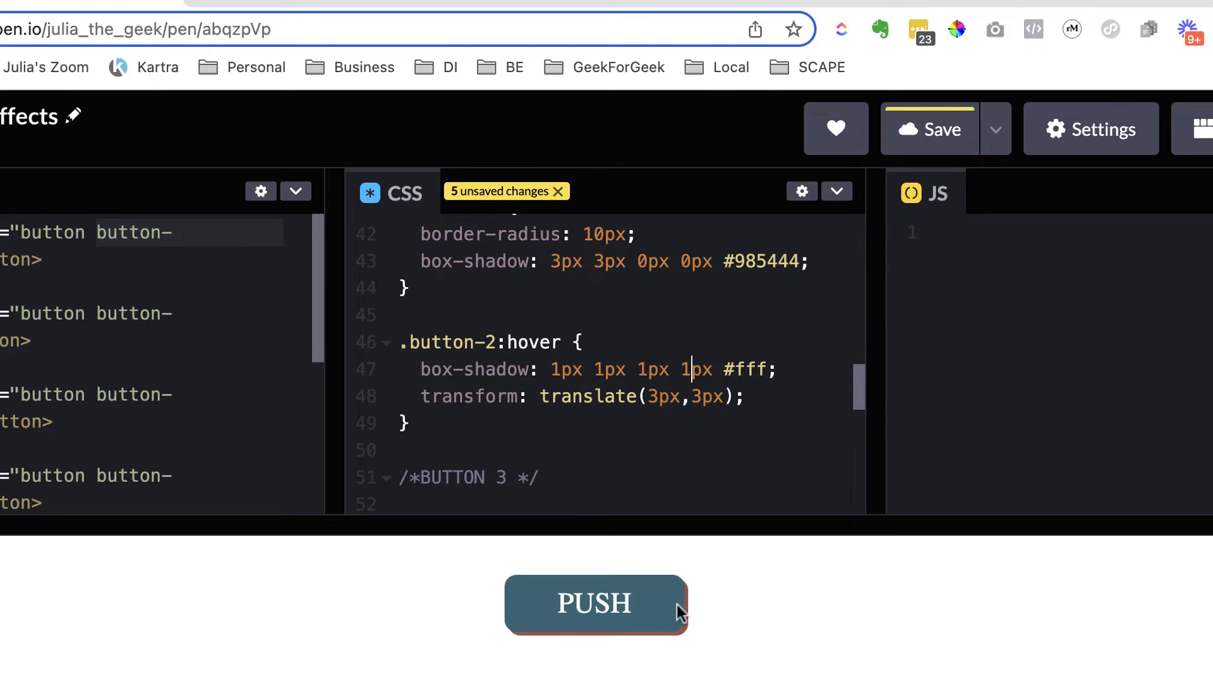
pyautogui.moveTo(719, 616)
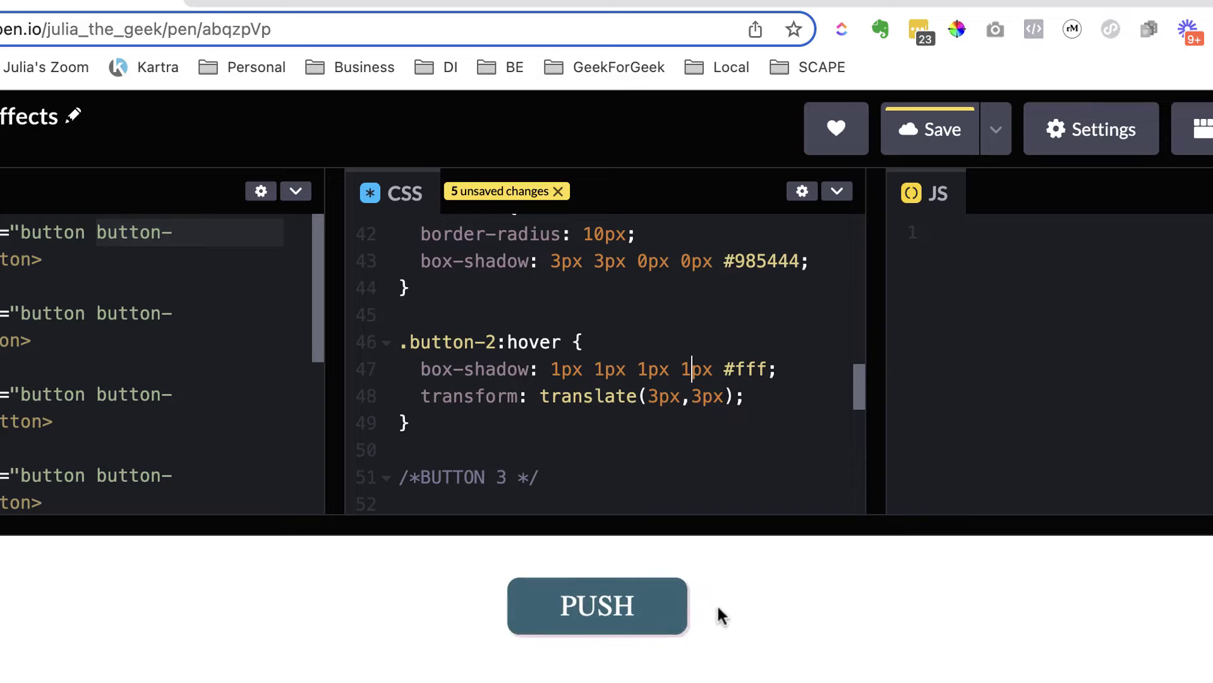
pyautogui.moveTo(668, 613)
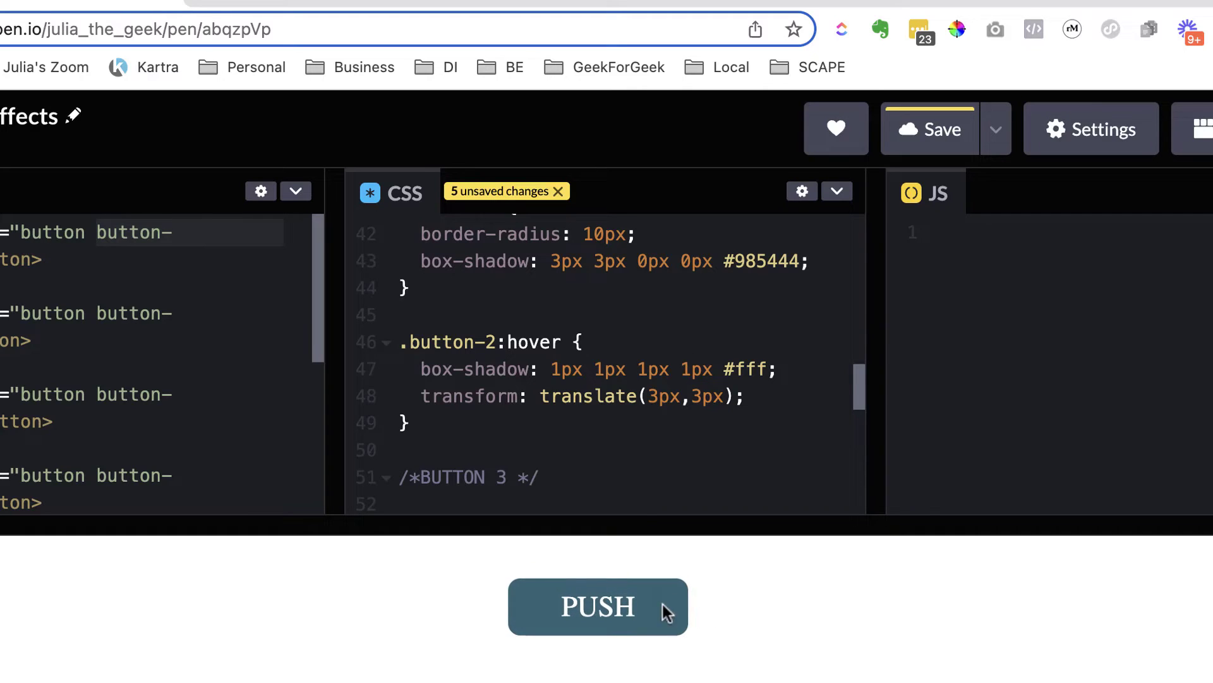
pyautogui.moveTo(690, 434)
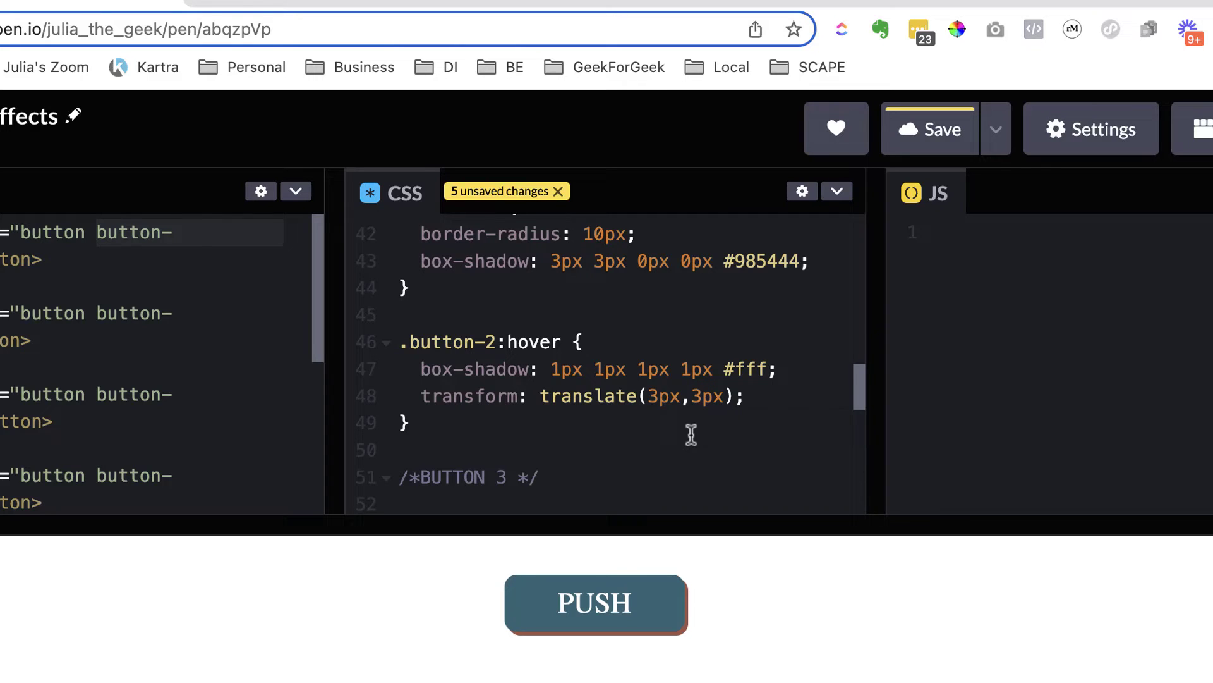
pyautogui.moveTo(617, 376)
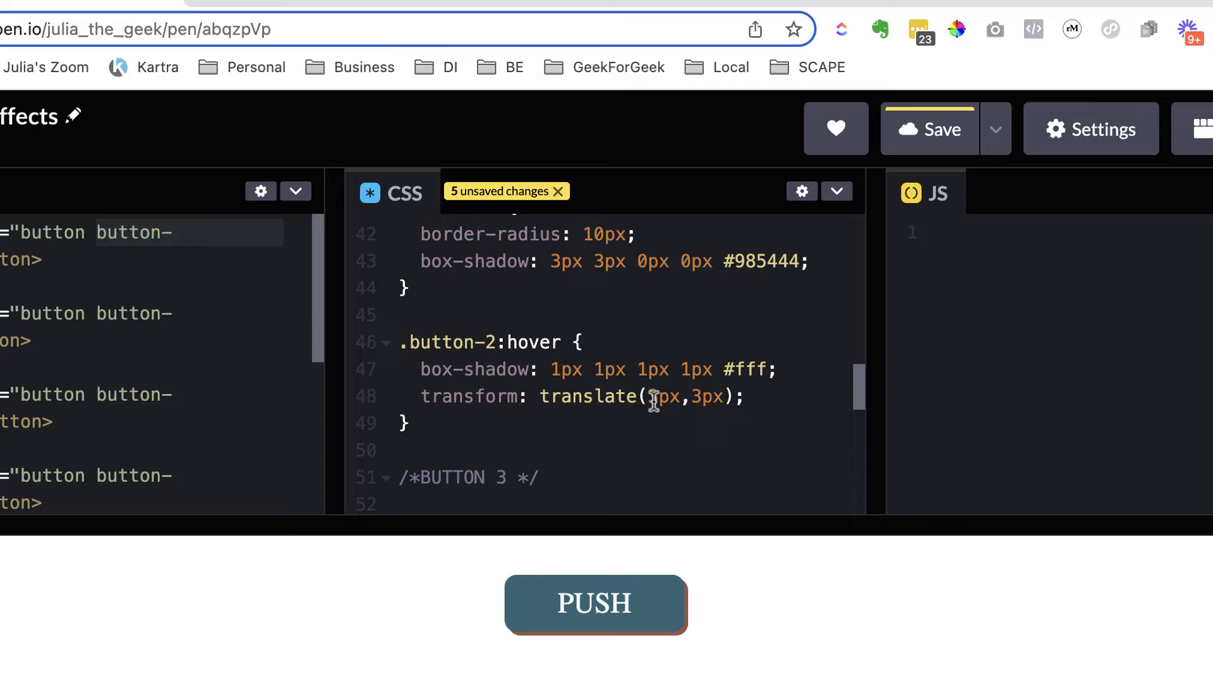
pyautogui.write('6')
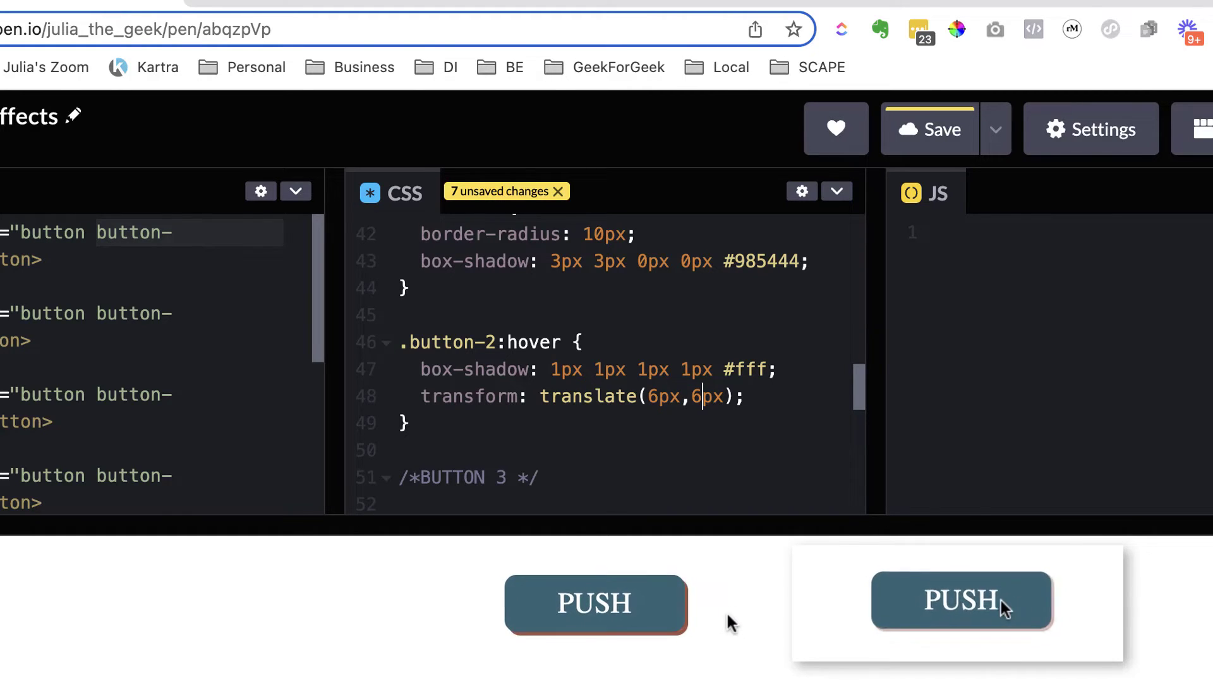
pyautogui.moveTo(1102, 612)
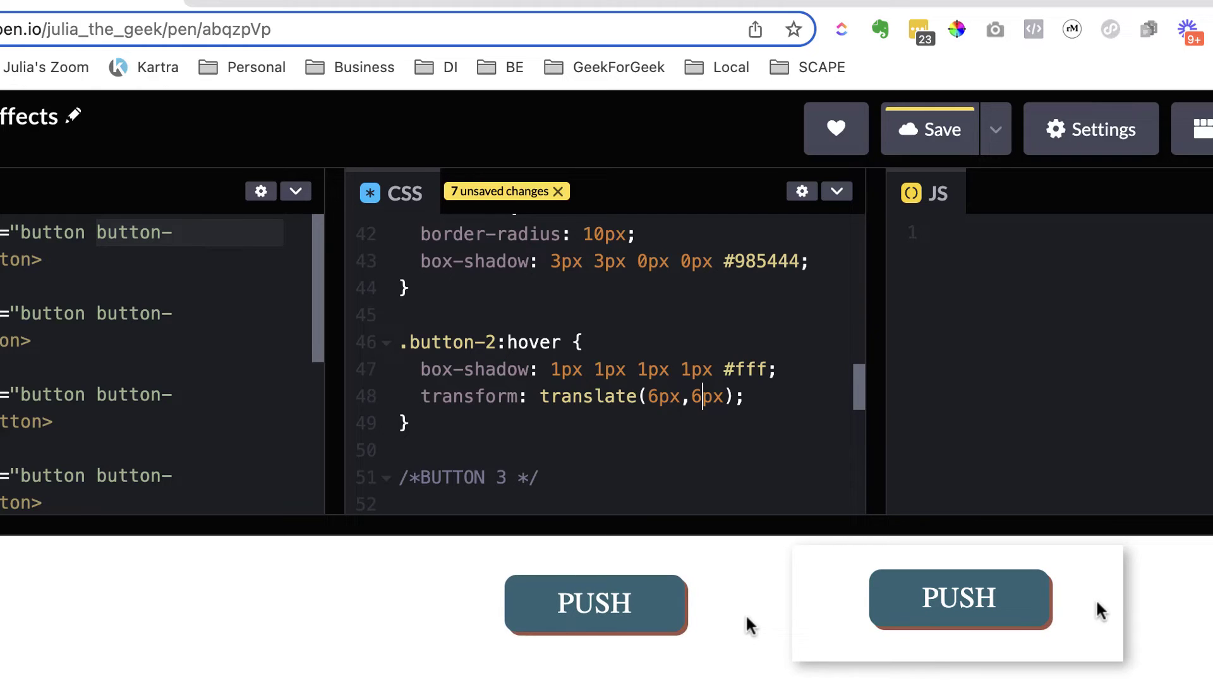
pyautogui.moveTo(666, 619)
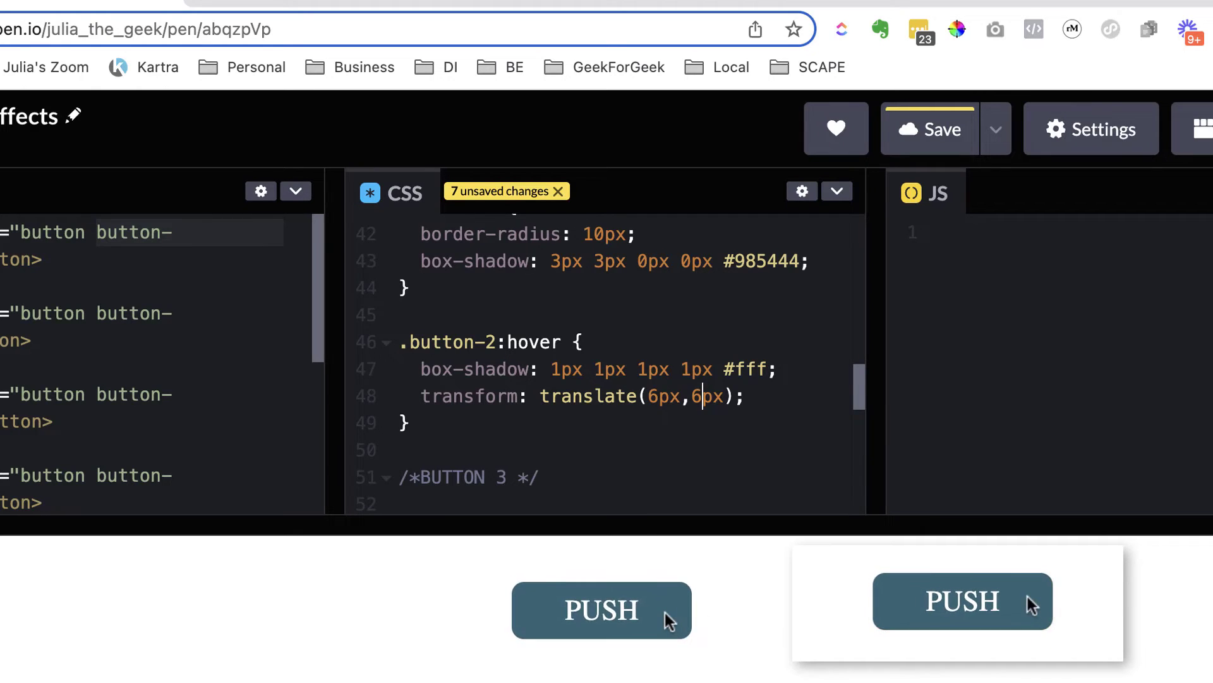
pyautogui.moveTo(673, 619)
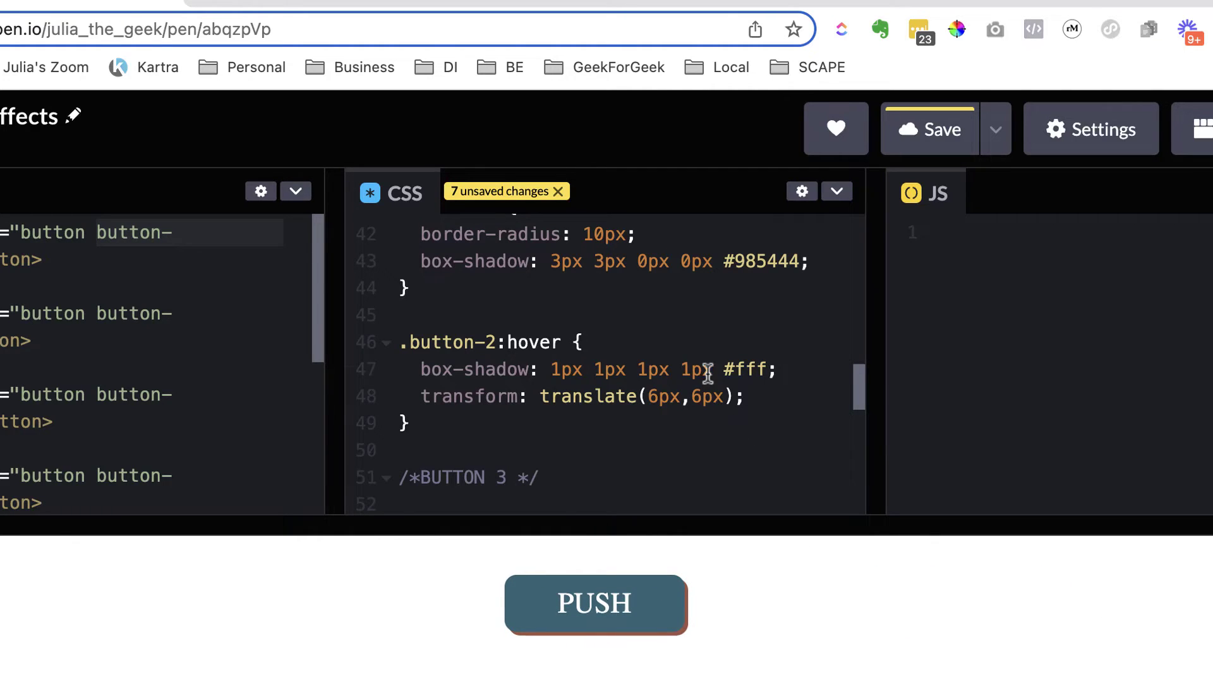
# - Raise the .button-3:hover shadow color opacity from 40% to 80% for a darker SHADOW glow
pyautogui.scroll(-3)
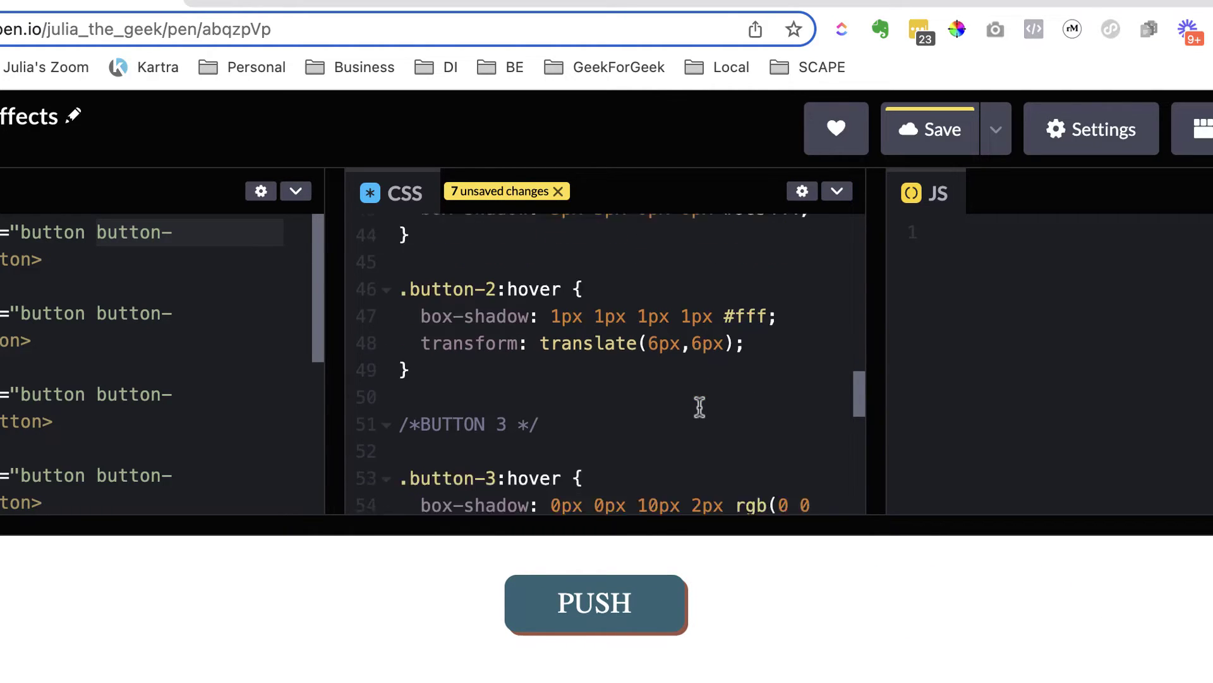
pyautogui.scroll(-3)
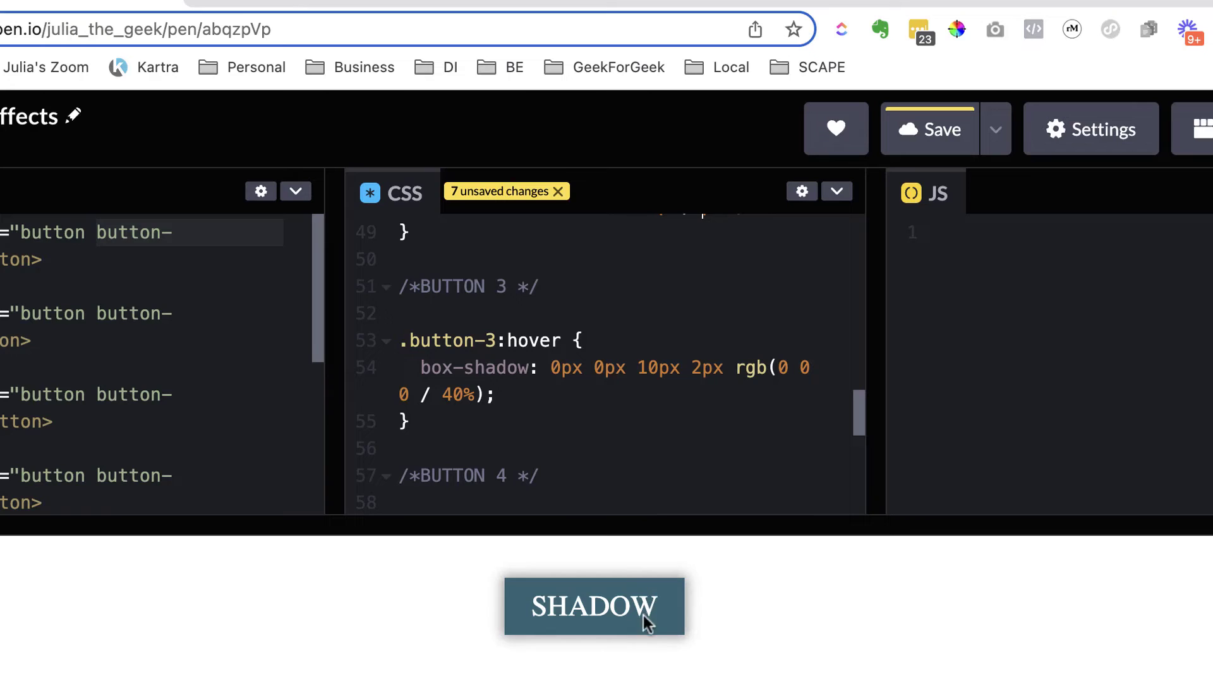
pyautogui.moveTo(805, 608)
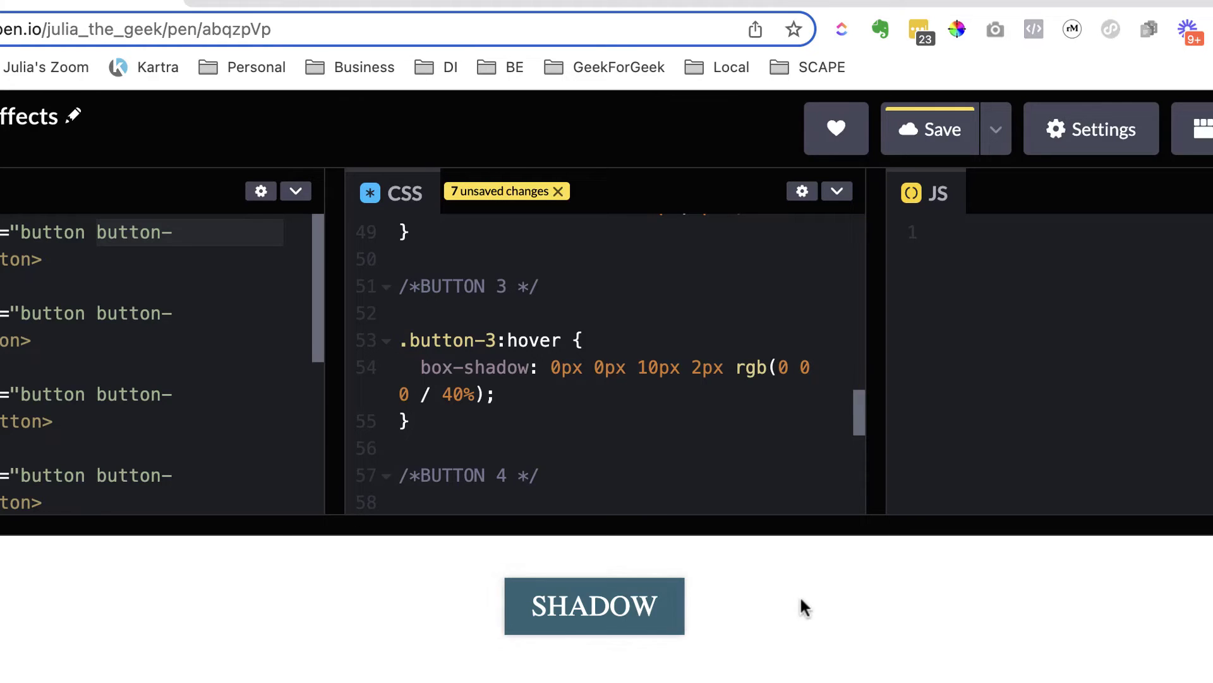
pyautogui.moveTo(732, 617)
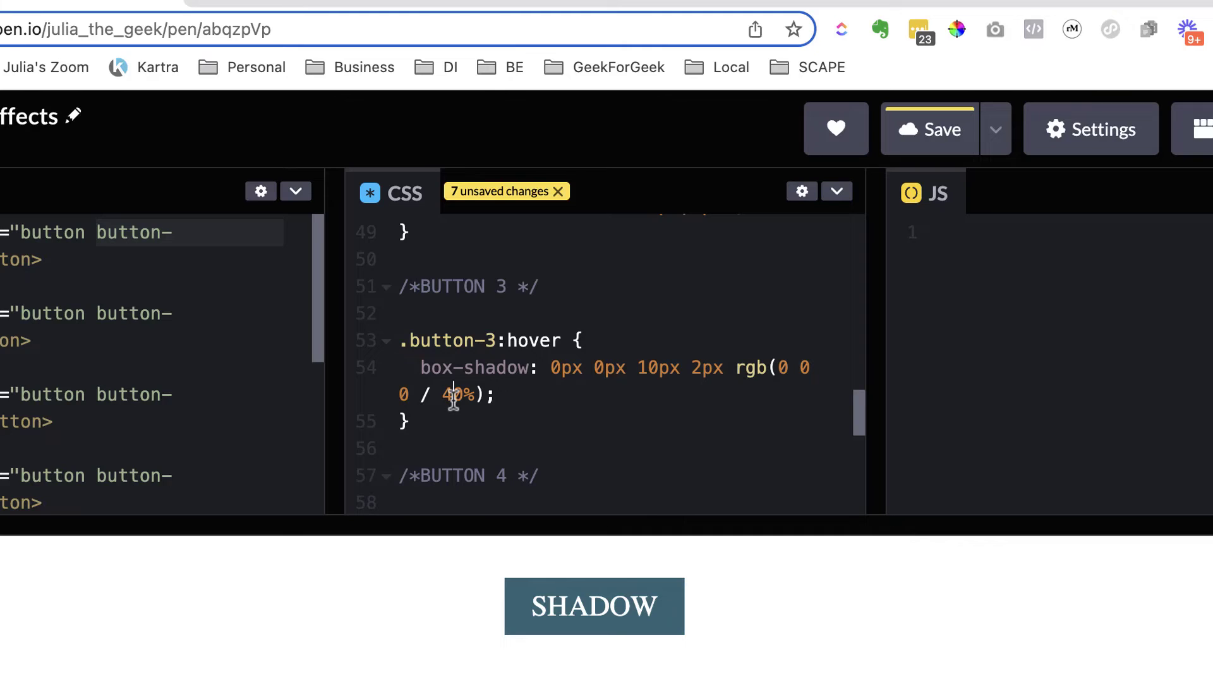
pyautogui.write('80')
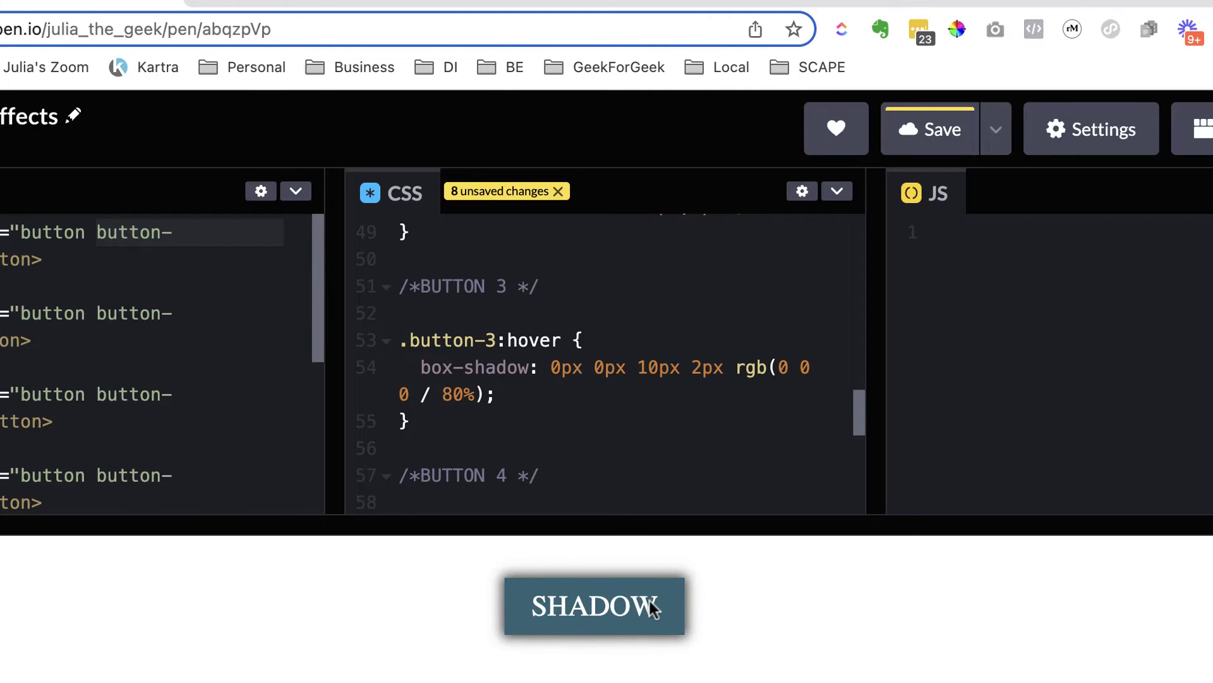
pyautogui.moveTo(719, 616)
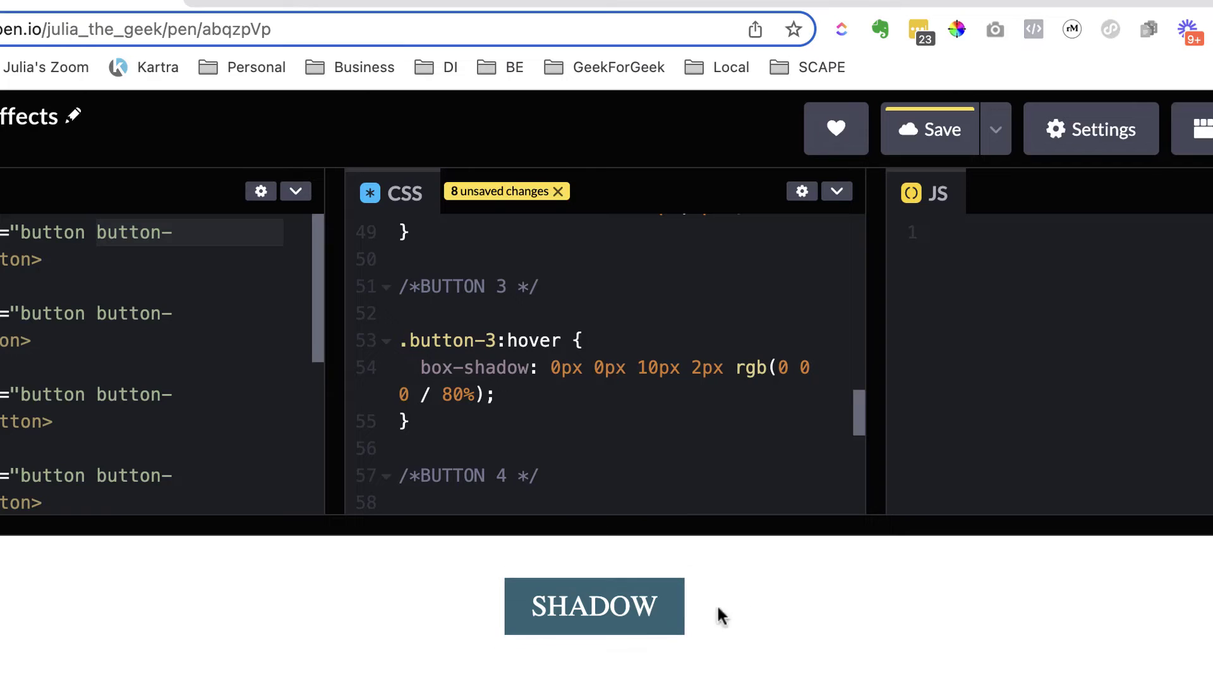
pyautogui.moveTo(674, 612)
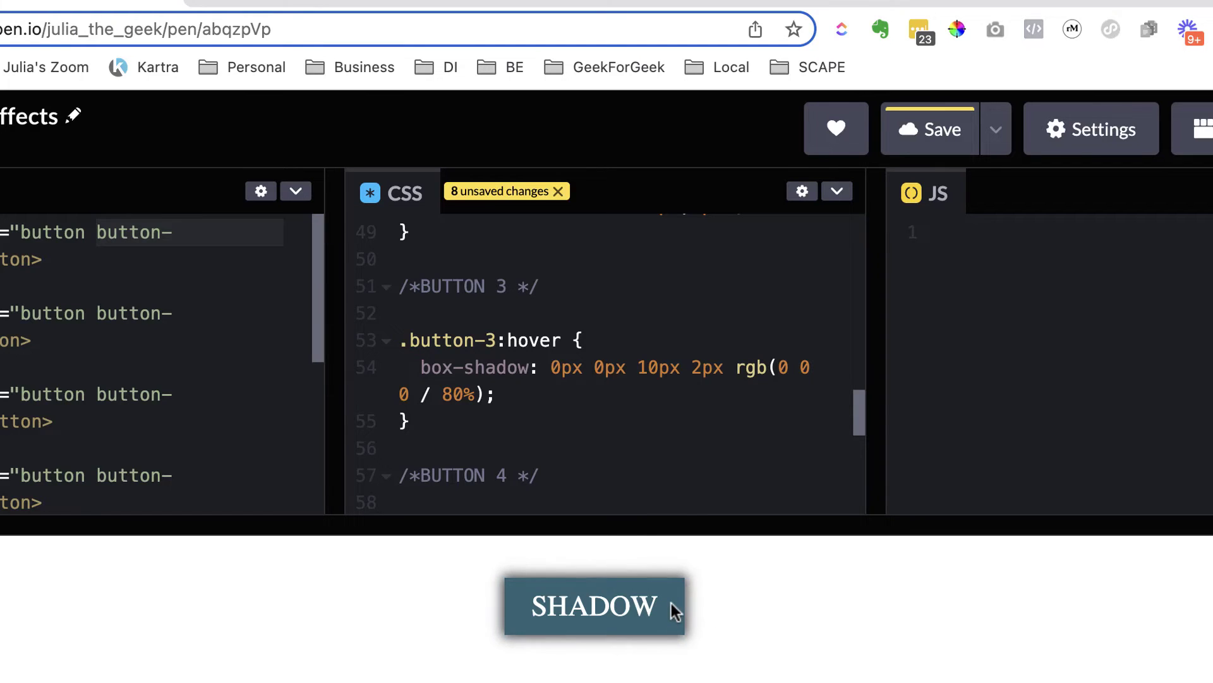
pyautogui.moveTo(651, 378)
pyautogui.write('2')
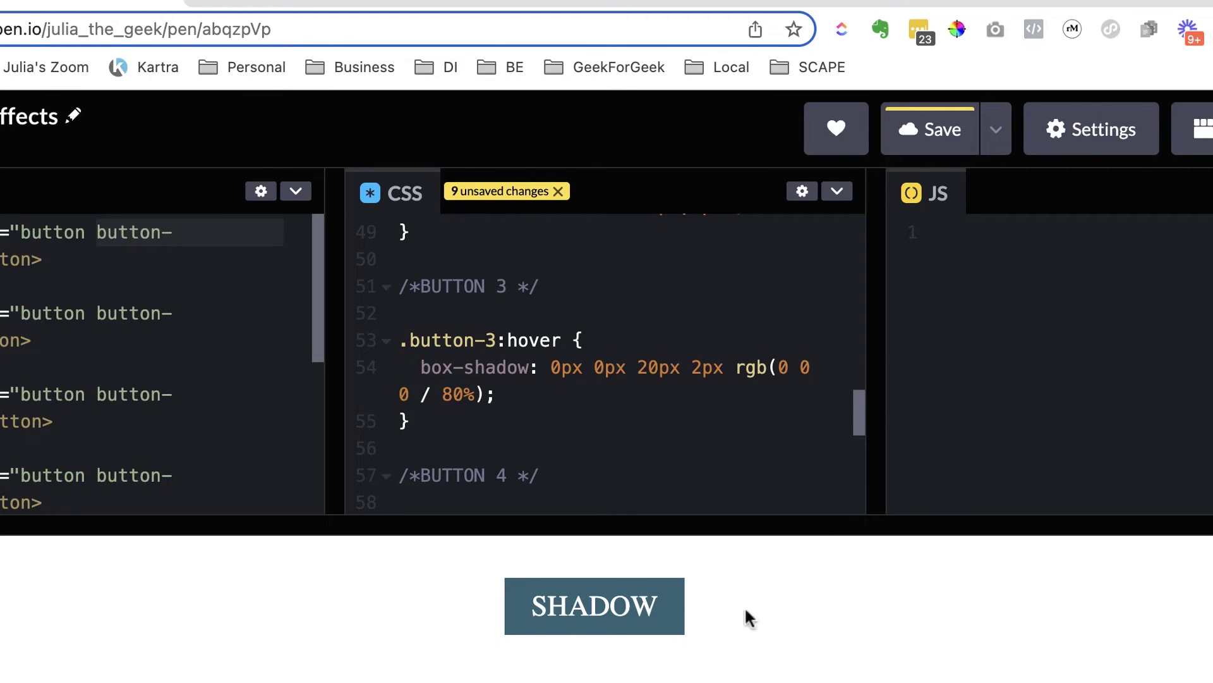
pyautogui.moveTo(594, 606)
pyautogui.write('1')
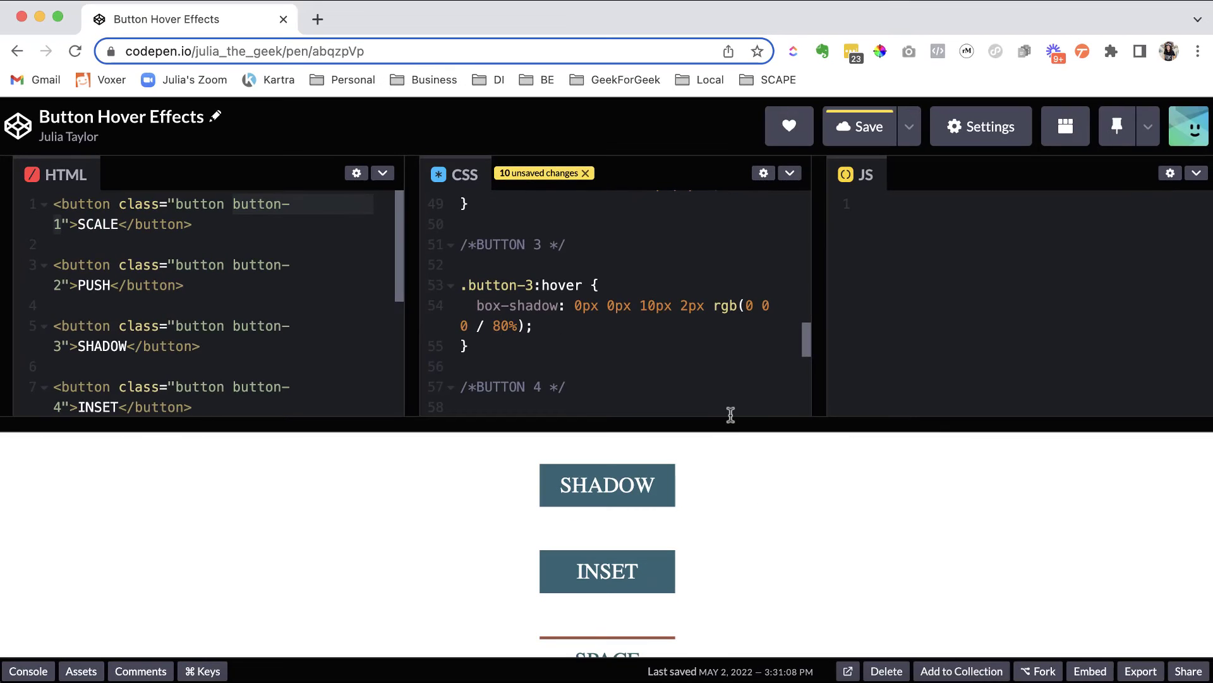
# - Edit the .button-4:hover opacity value so the INSET button fades, keeping its inset 10px shadow
pyautogui.scroll(-3)
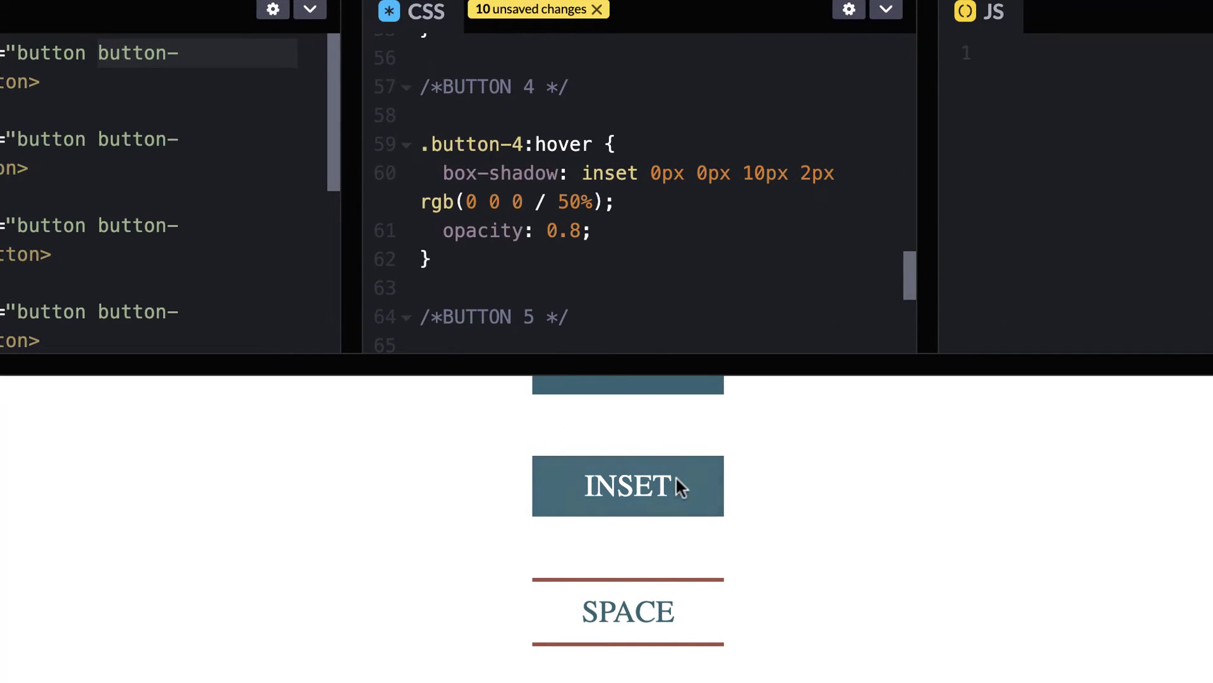
pyautogui.moveTo(666, 495)
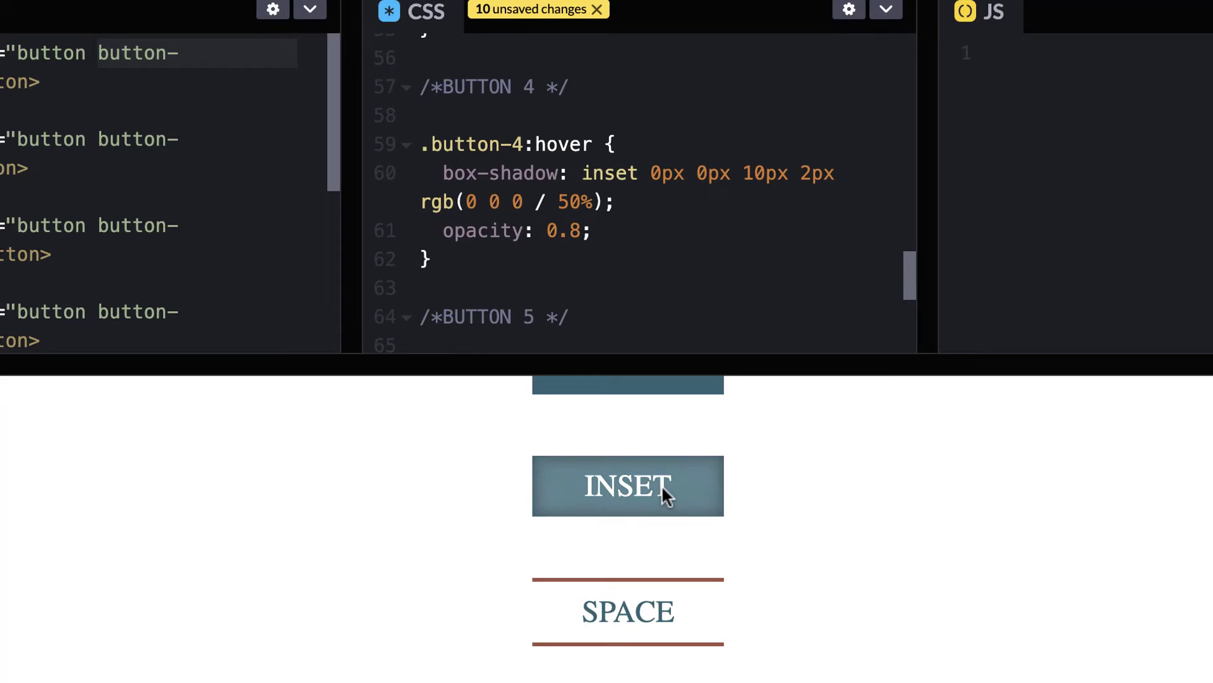
pyautogui.moveTo(846, 495)
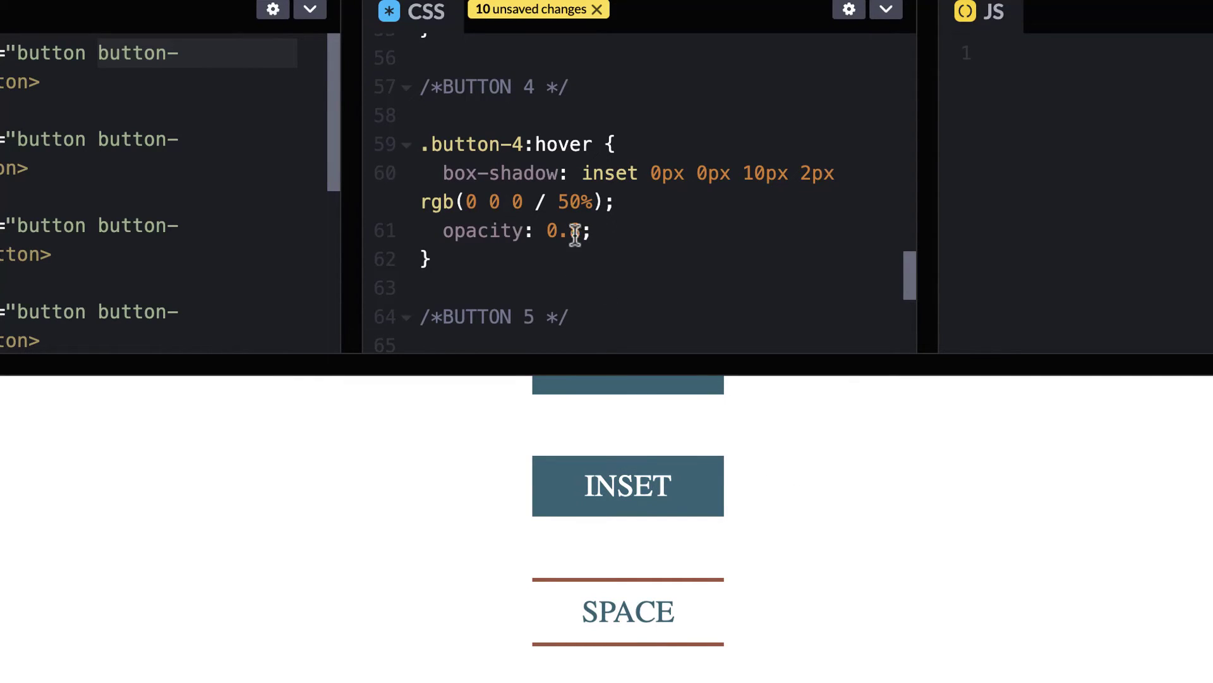
pyautogui.write('8')
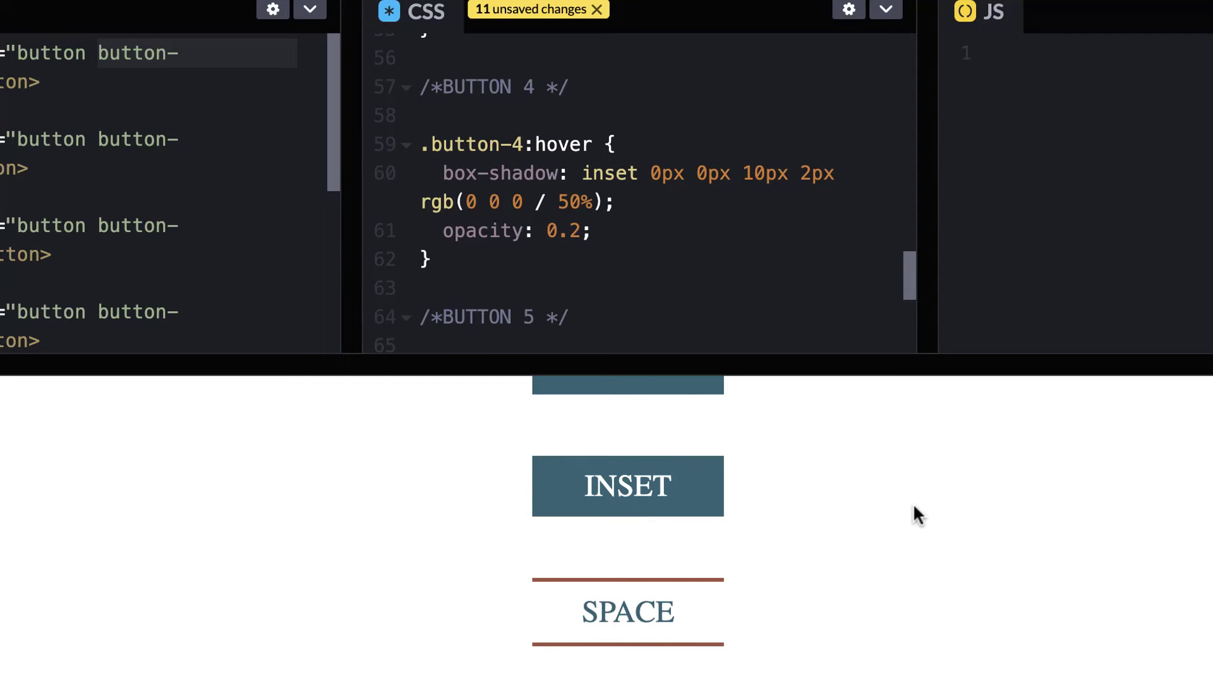
pyautogui.moveTo(628, 485)
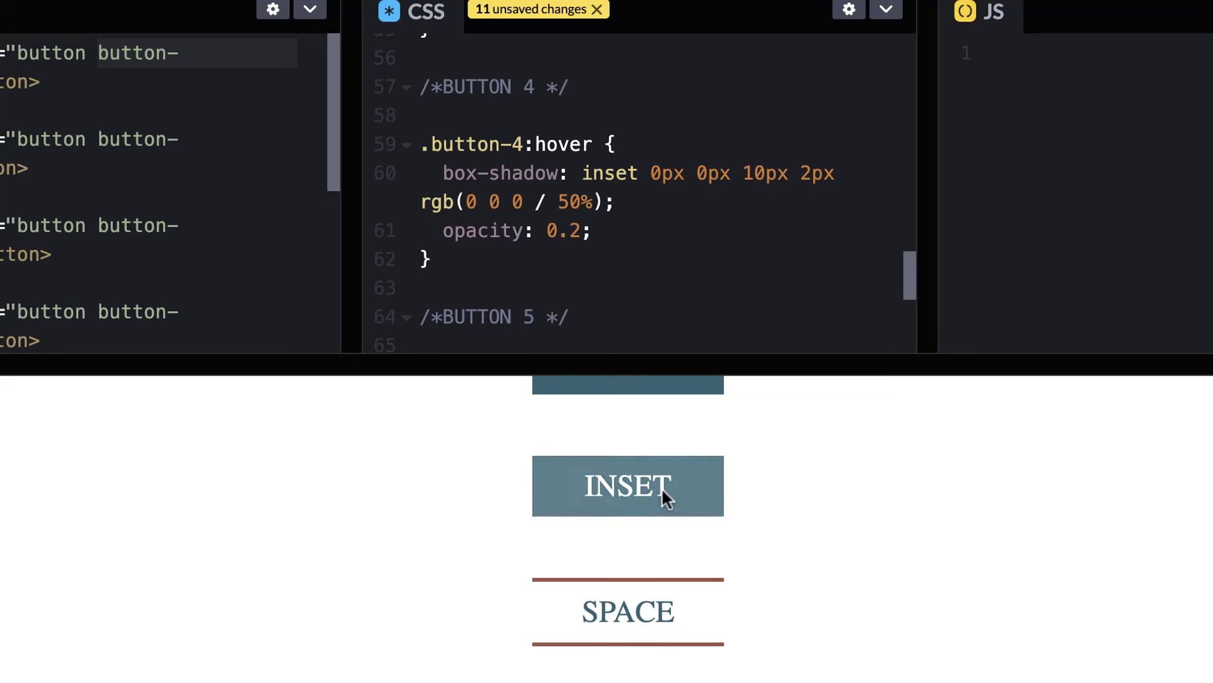
pyautogui.moveTo(806, 495)
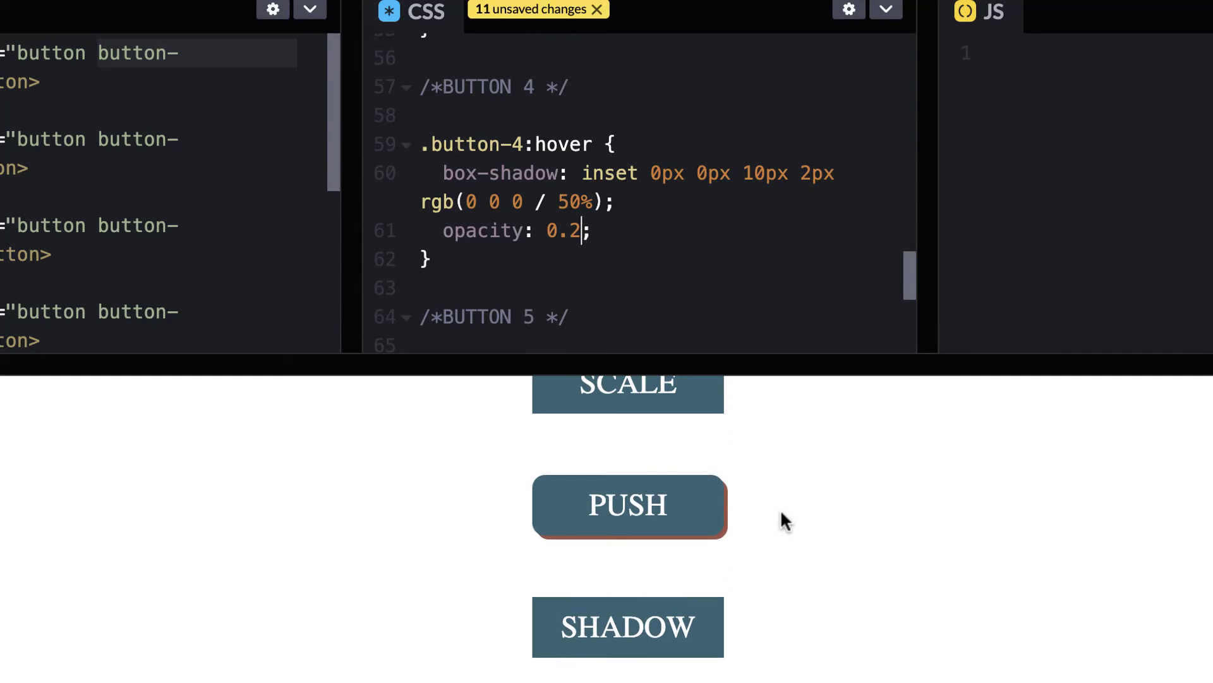
pyautogui.scroll(-3)
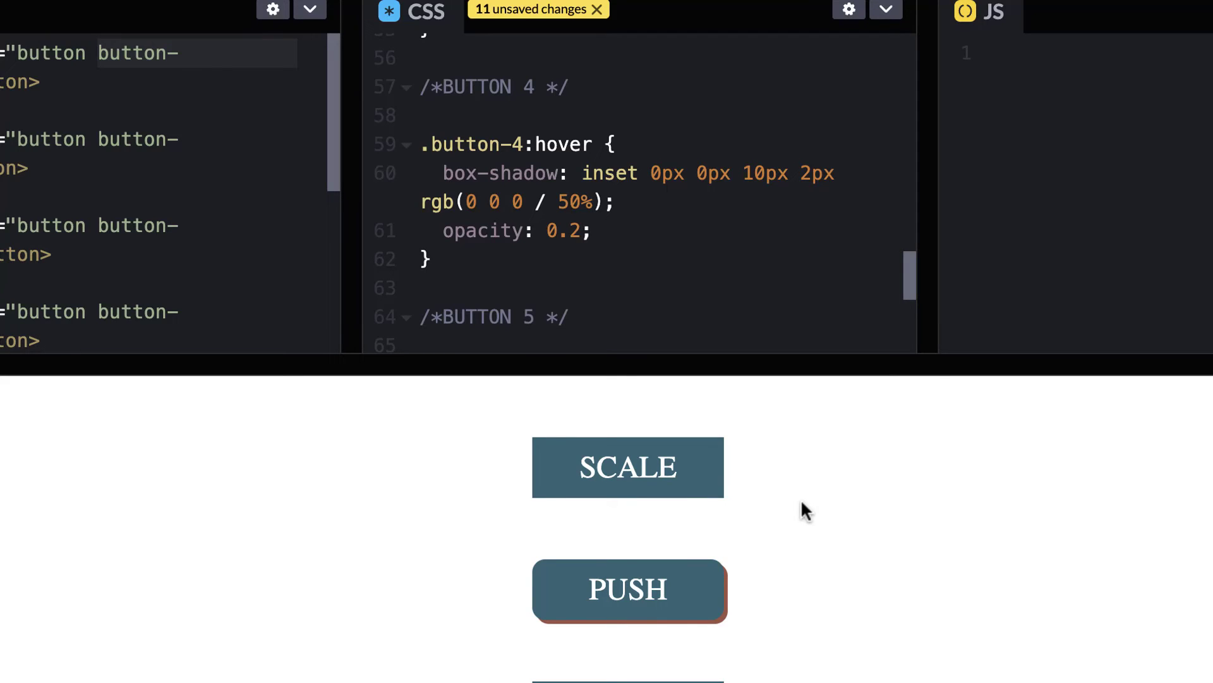
pyautogui.moveTo(771, 207)
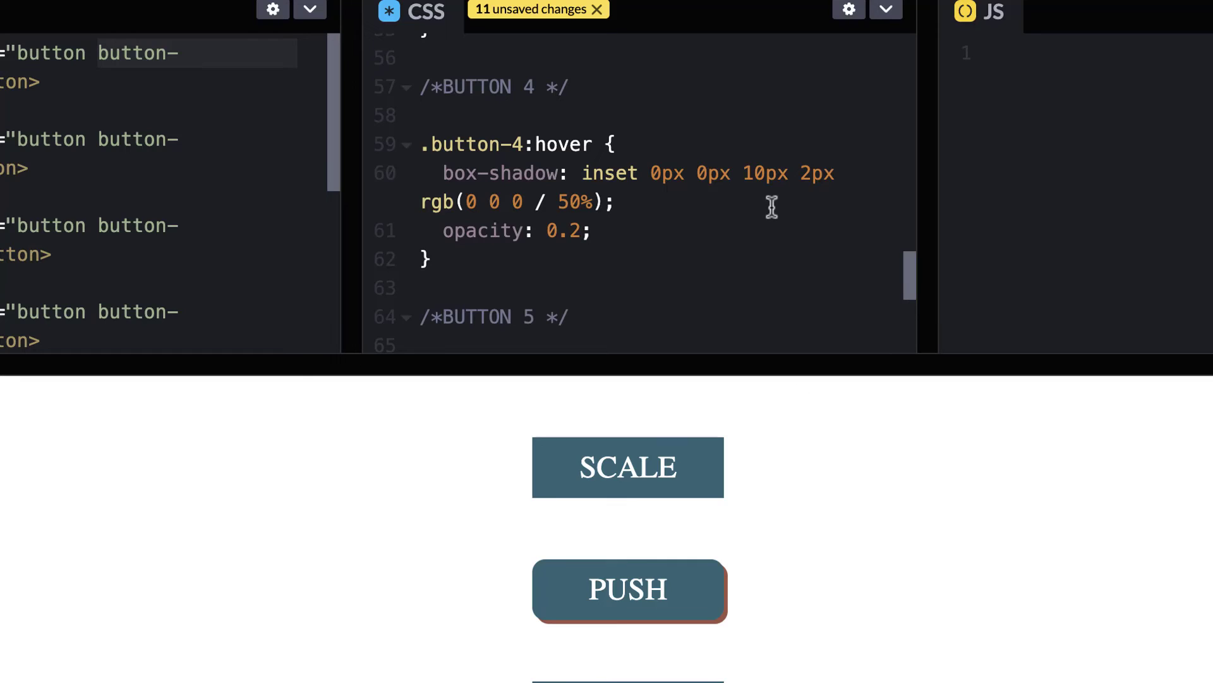
pyautogui.moveTo(762, 261)
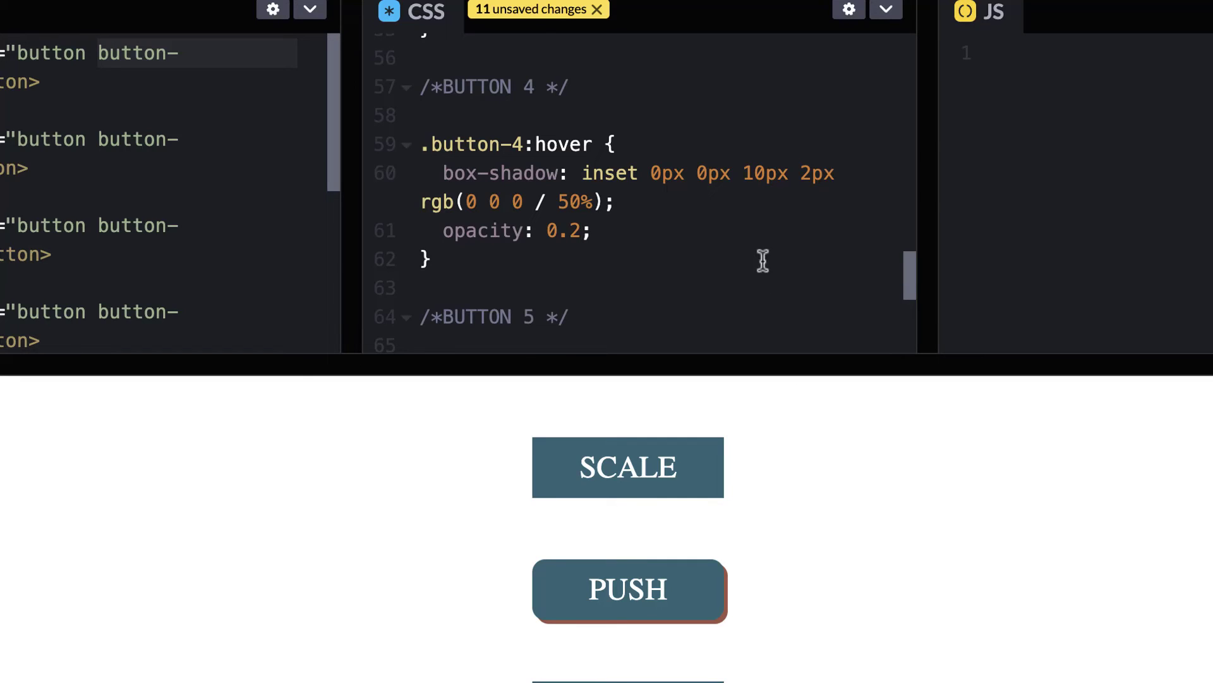
pyautogui.moveTo(728, 222)
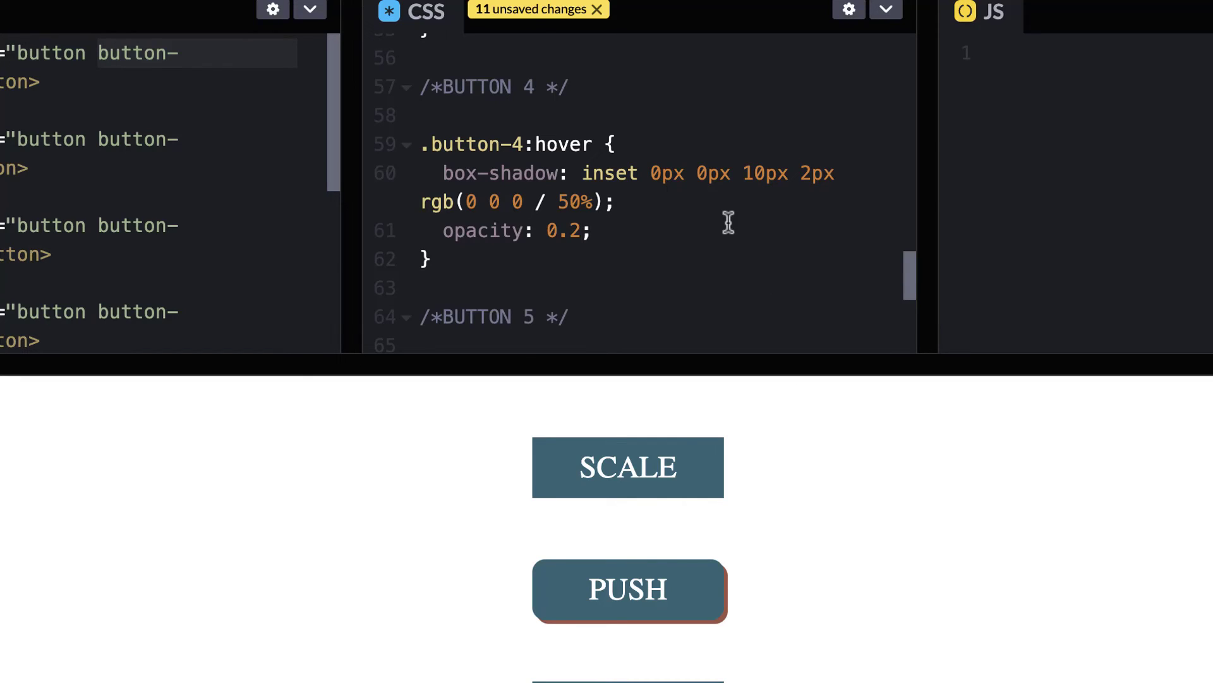
pyautogui.click(580, 230)
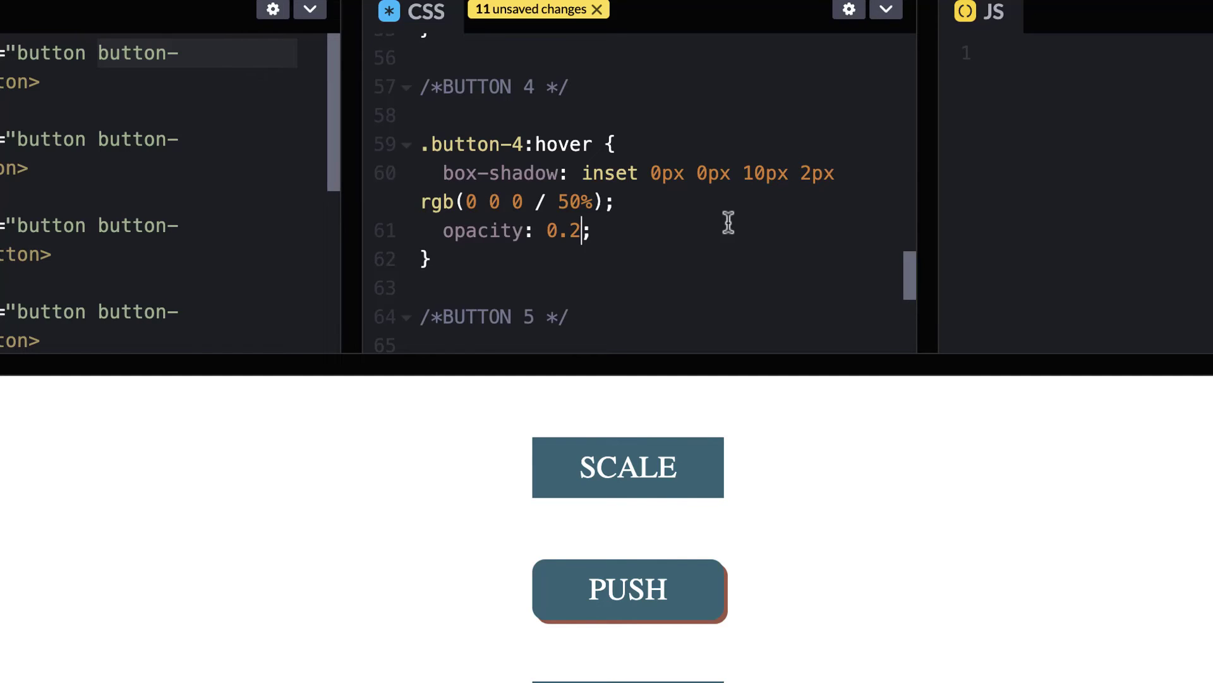
# - Scroll the CSS down to .button-5:hover, where letter-spacing widens from 15px to 35px
pyautogui.scroll(-3)
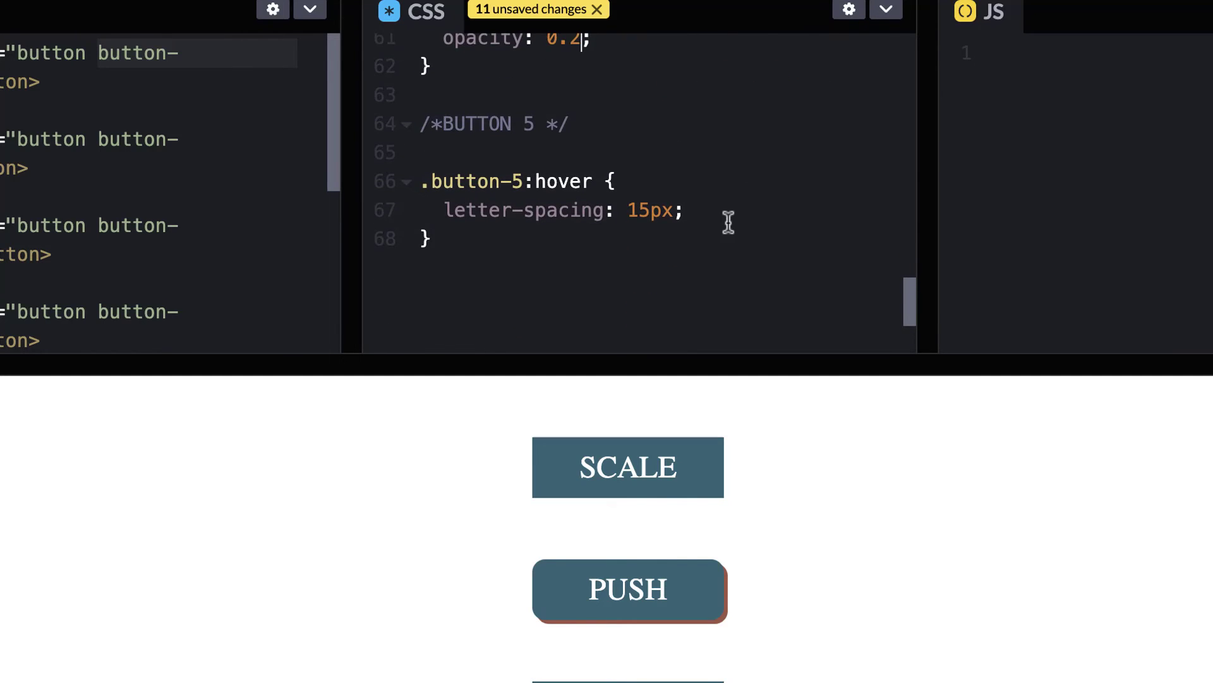
pyautogui.scroll(-3)
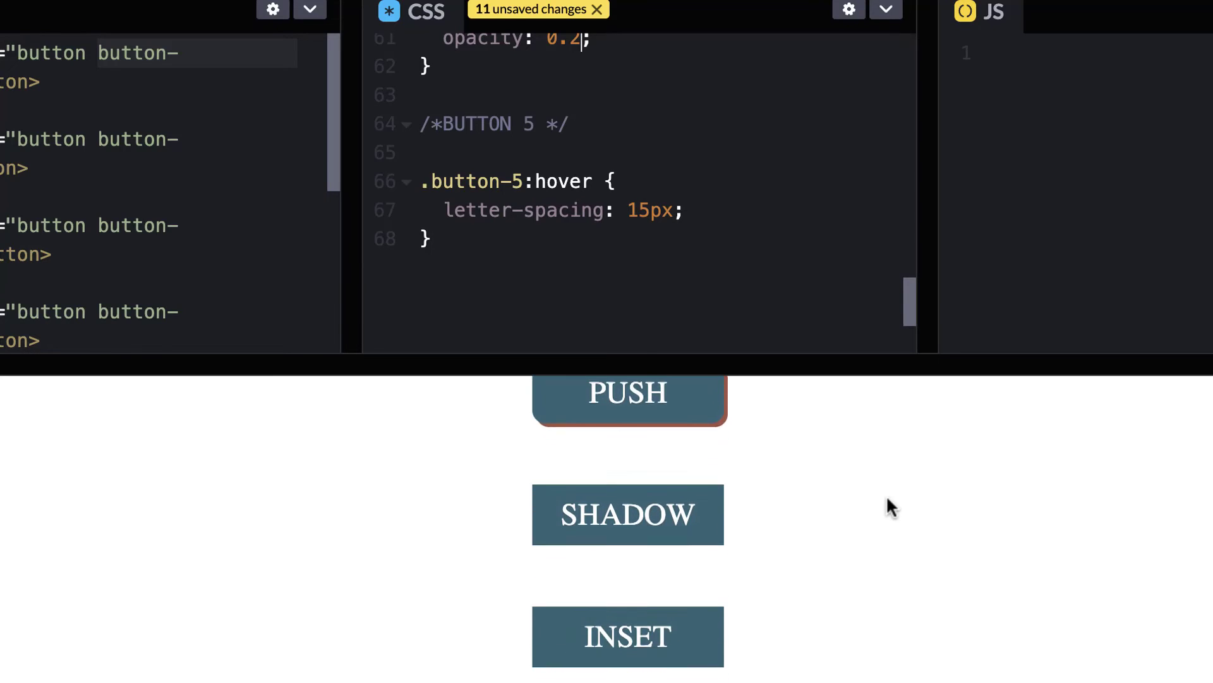
pyautogui.scroll(-3)
pyautogui.write('3')
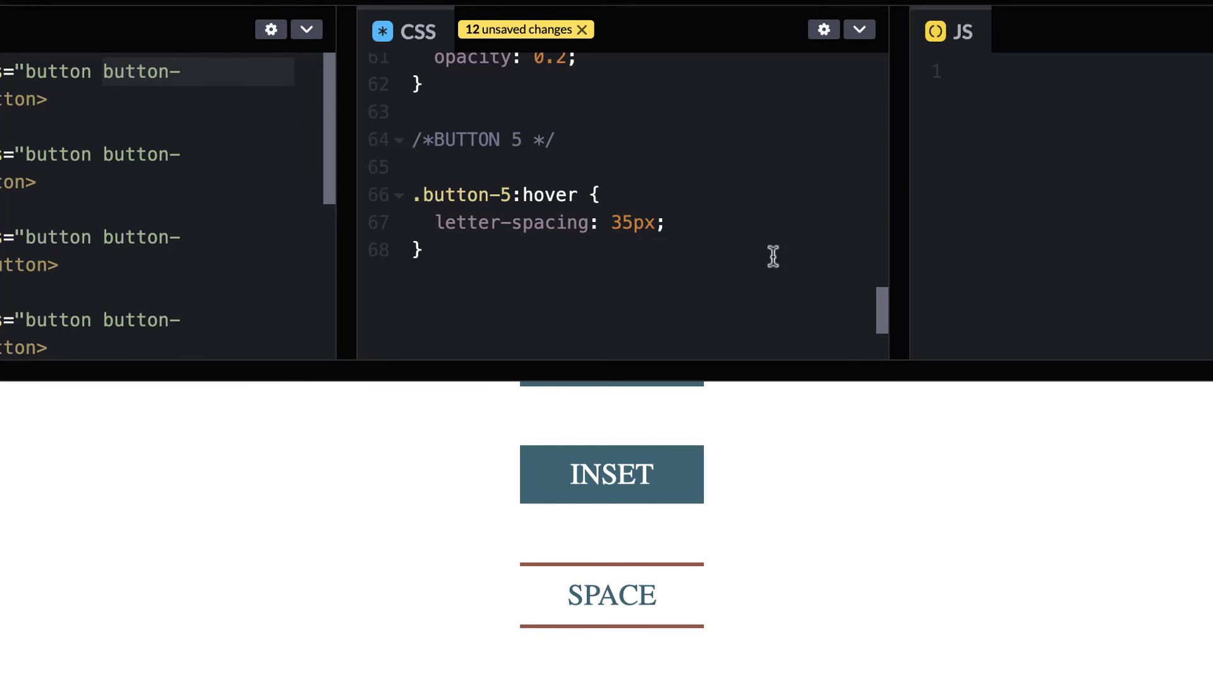
pyautogui.moveTo(610, 596)
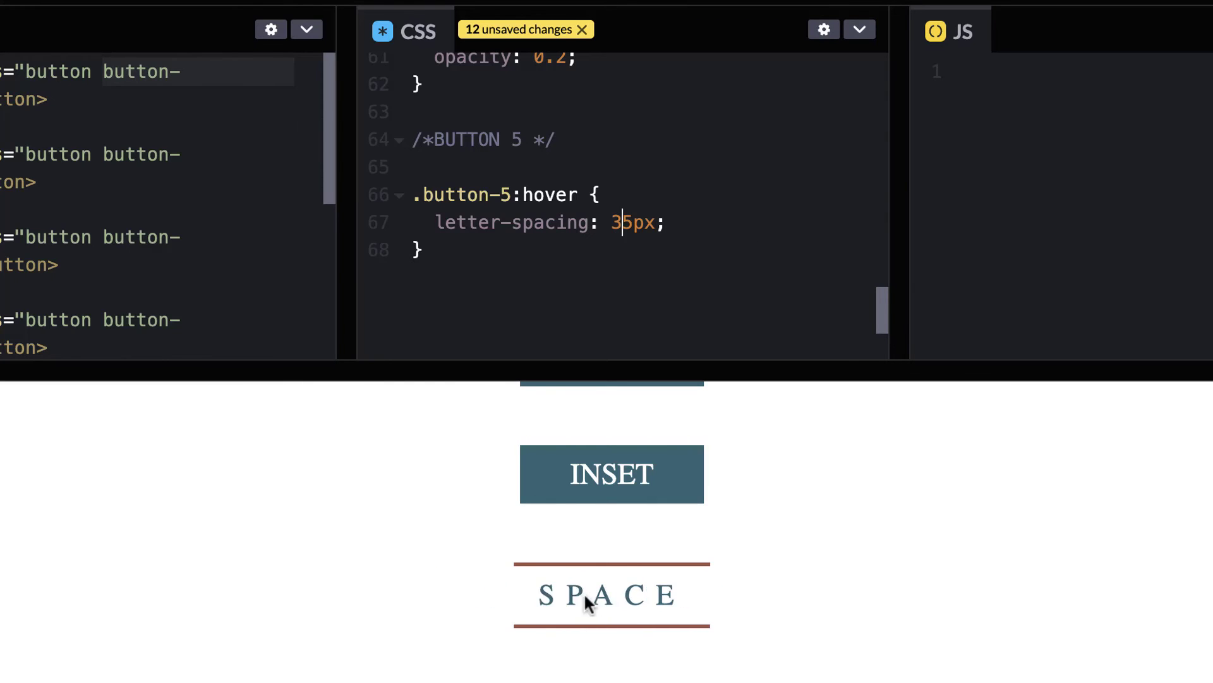
pyautogui.moveTo(631, 608)
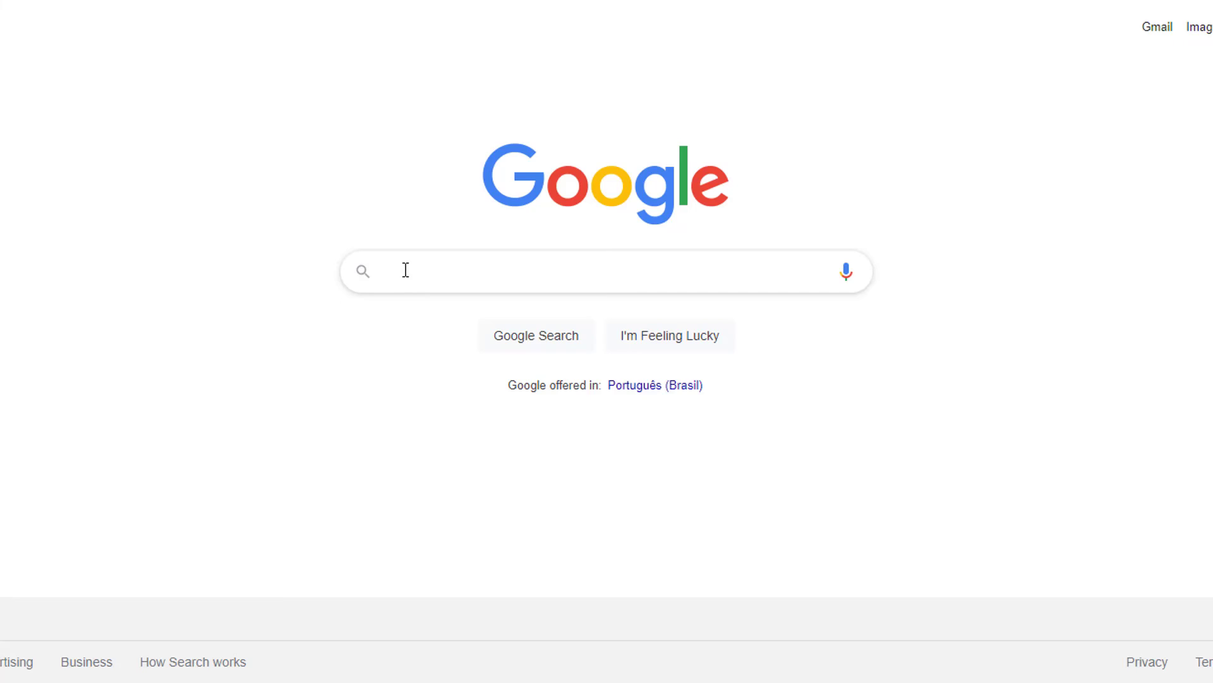
# - Search Google for 'css button hover effects' and look over the tutorial results
pyautogui.write('css button ho')
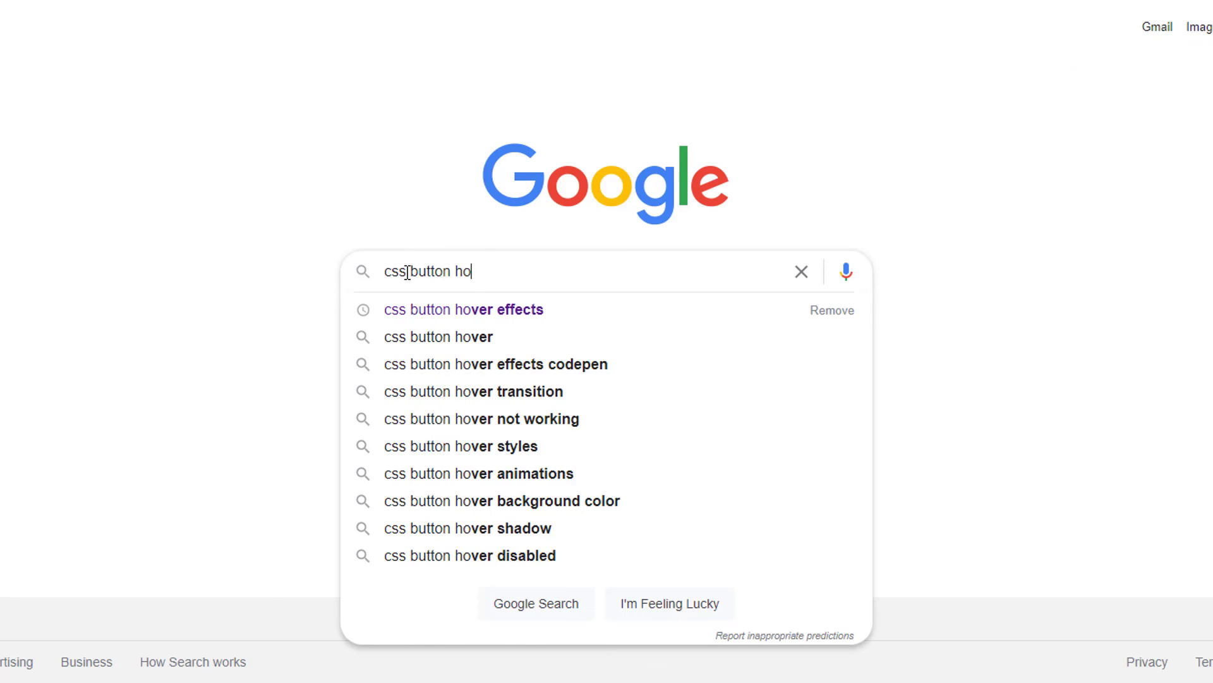
pyautogui.click(463, 310)
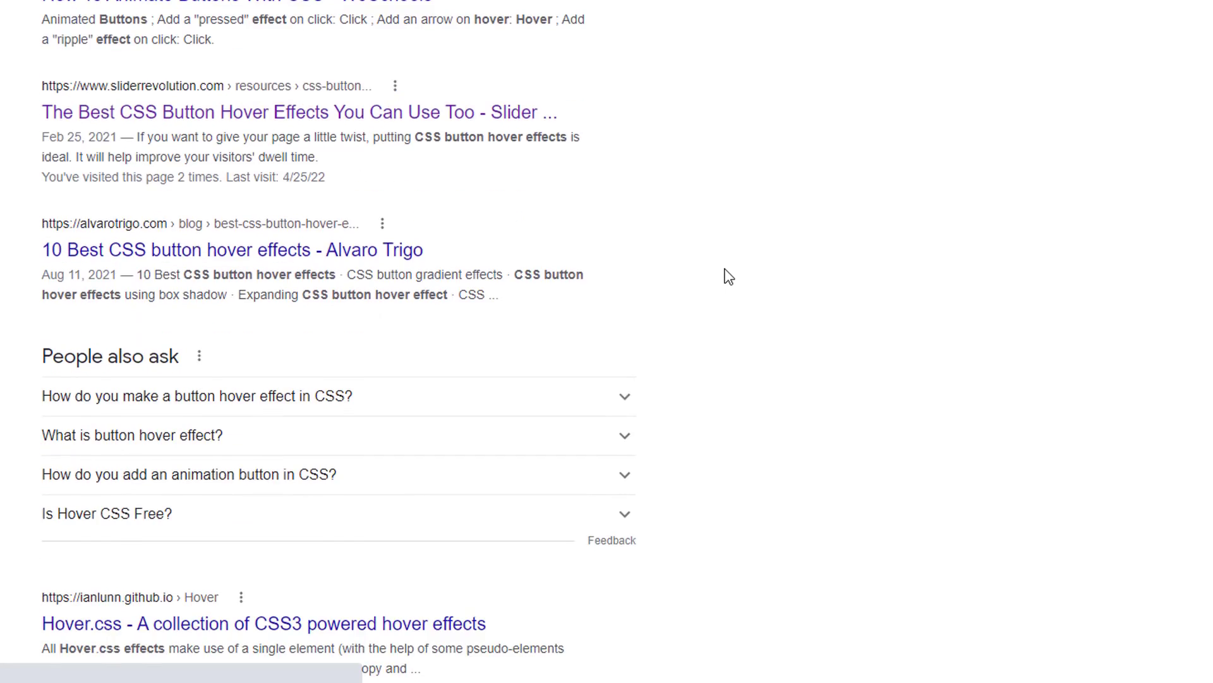
pyautogui.scroll(3)
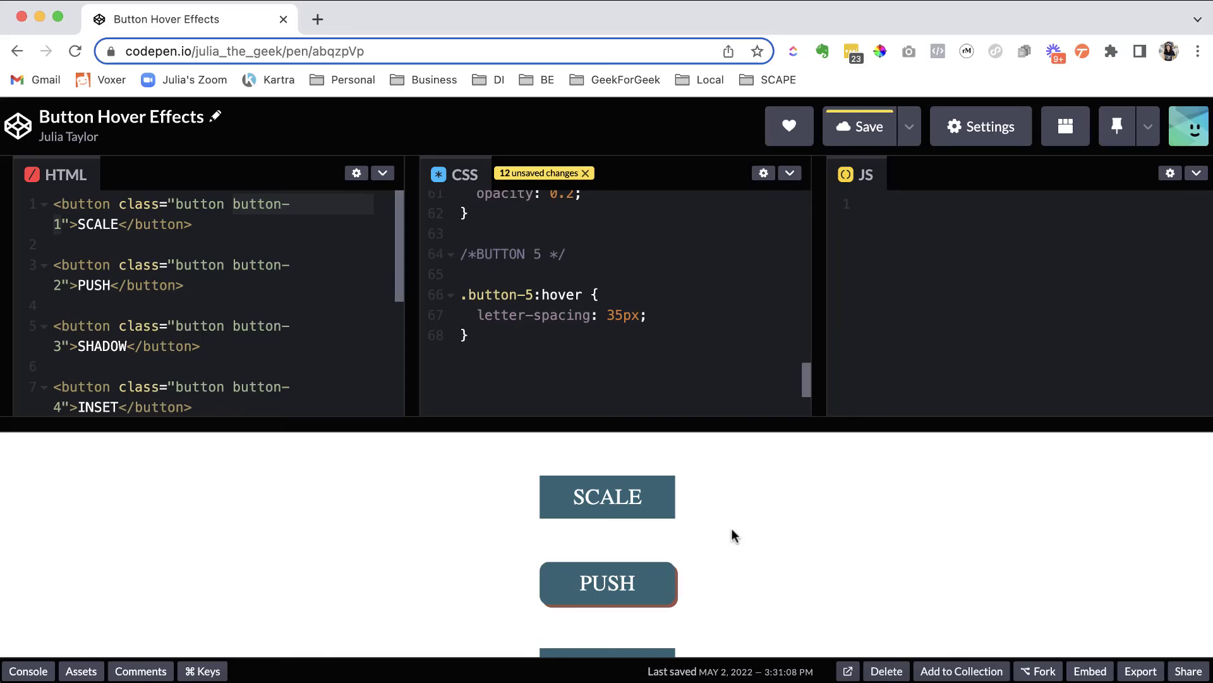
pyautogui.press('ctrl+plus')
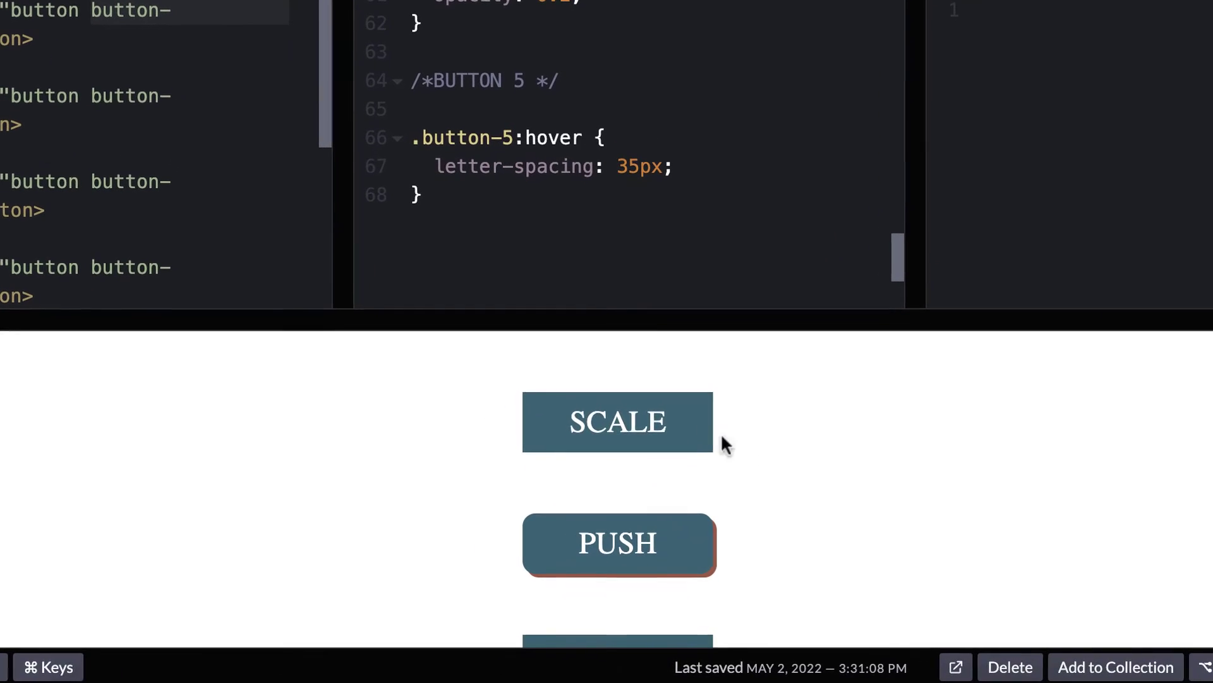
pyautogui.moveTo(619, 434)
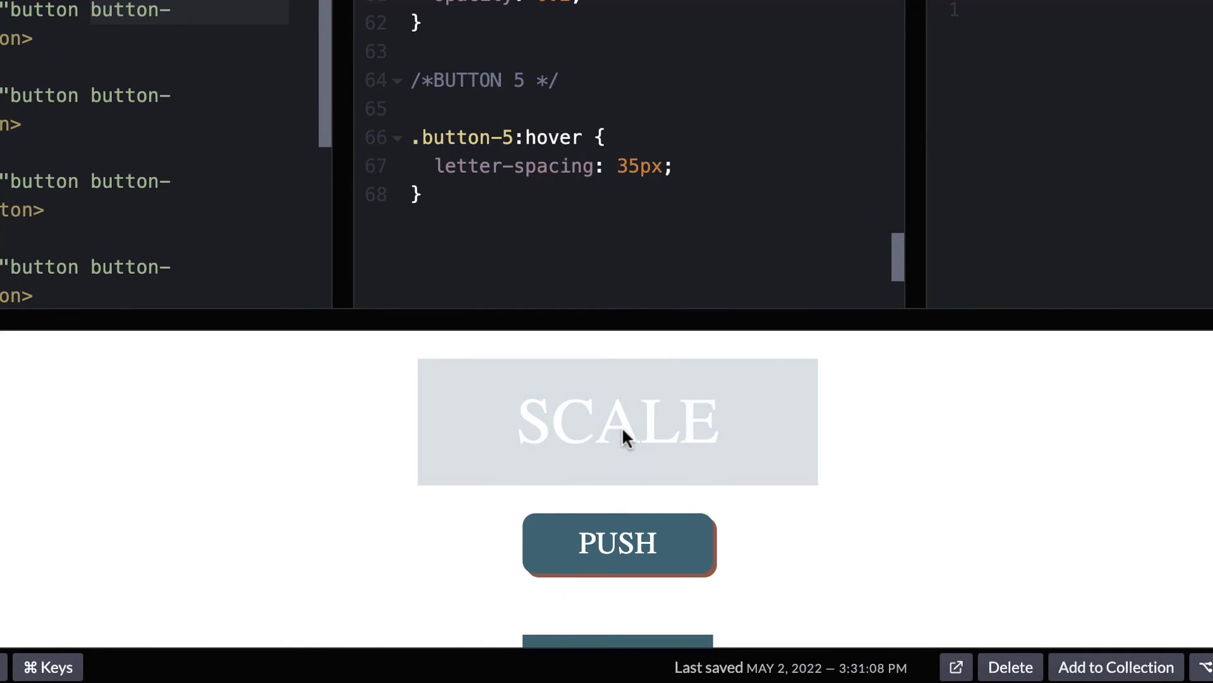
pyautogui.moveTo(884, 447)
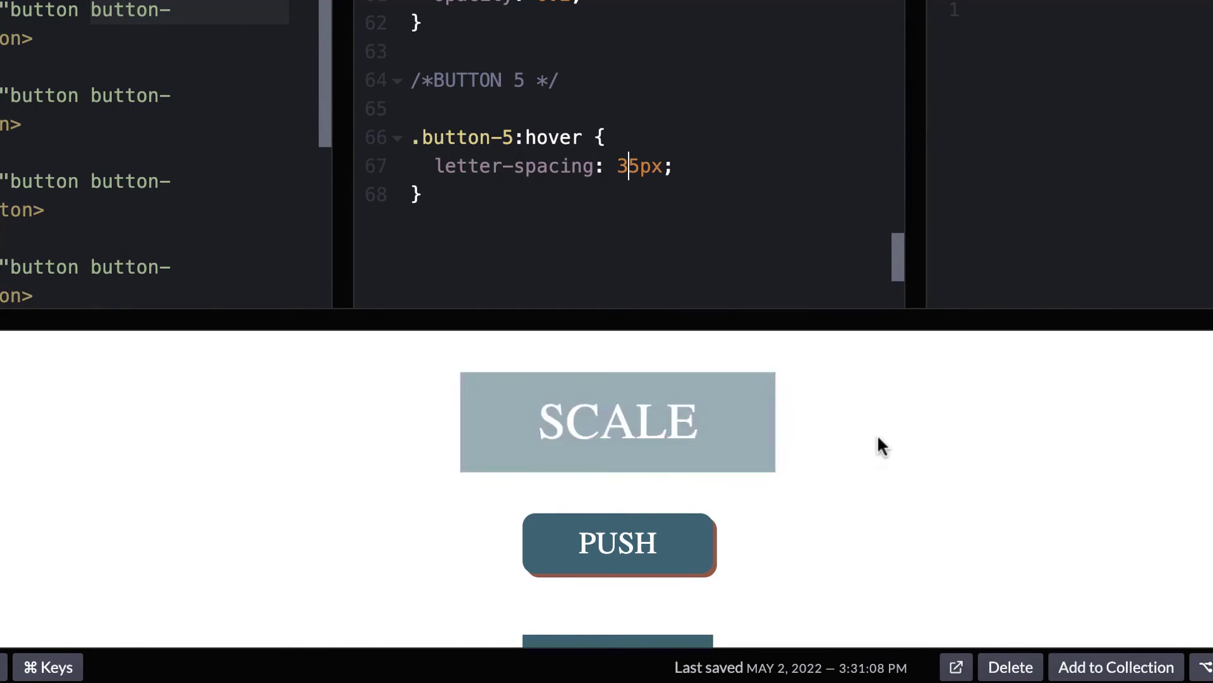
pyautogui.moveTo(838, 449)
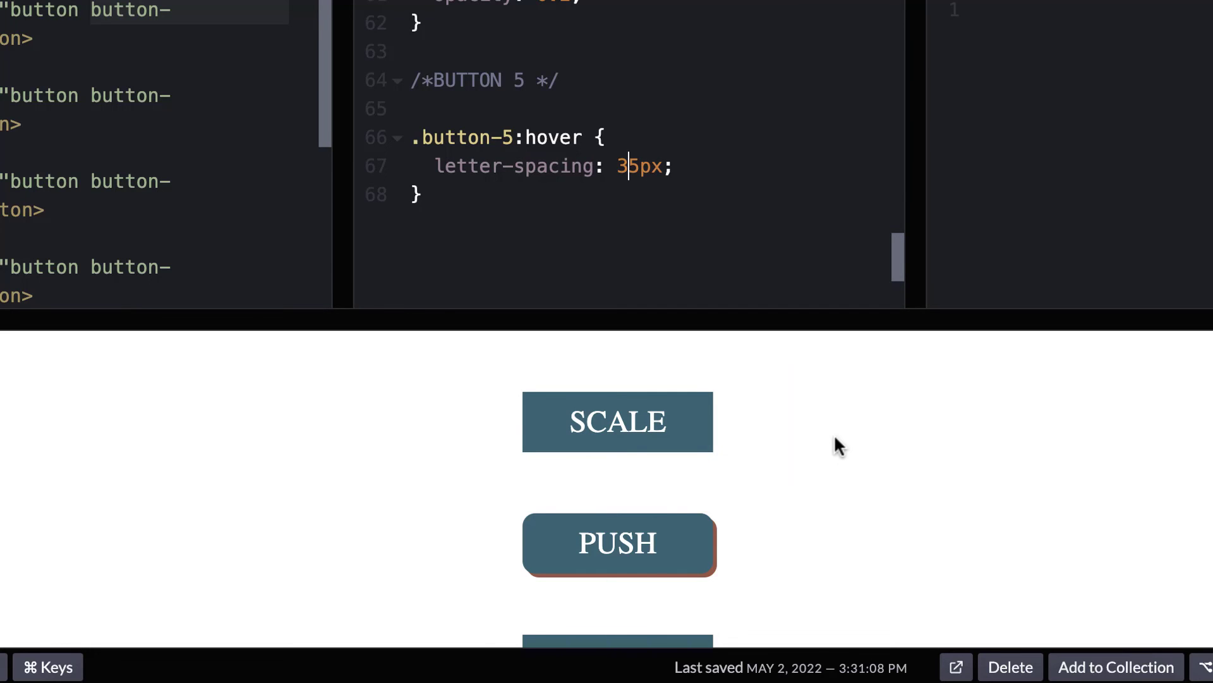